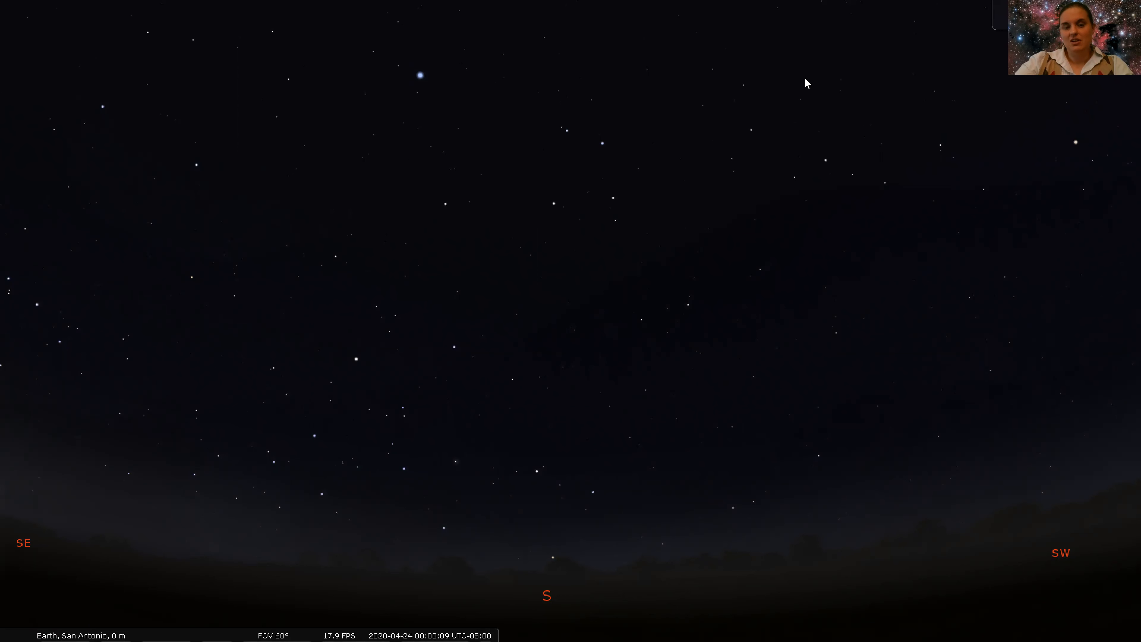
{"action": "mouse_move", "coordinate": [832, 189]}
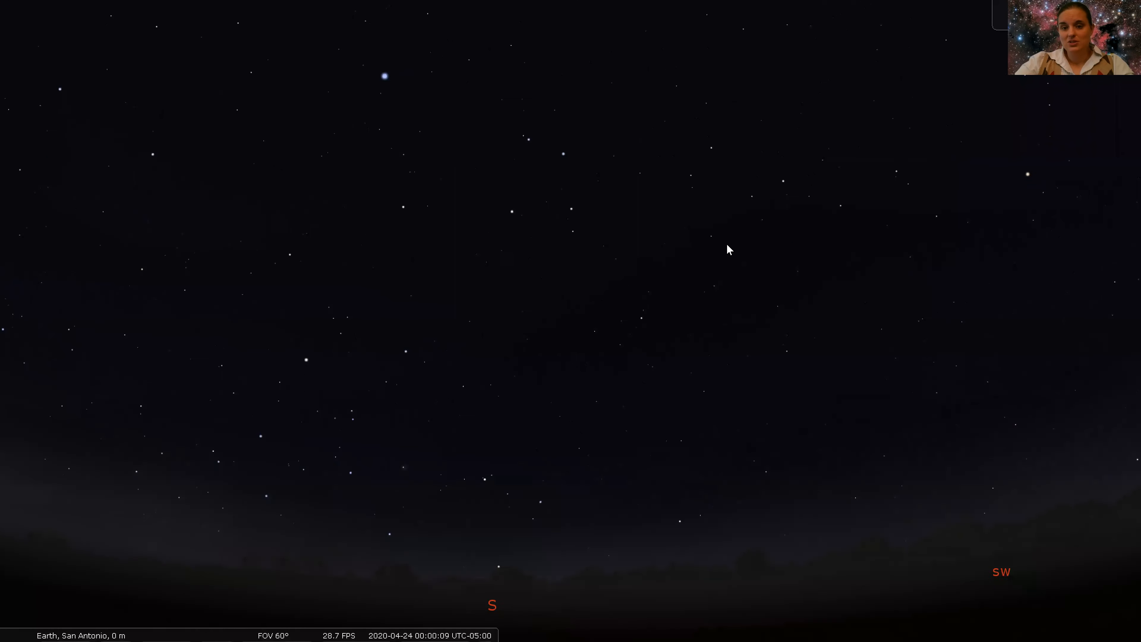
Step: Pan the sky from the southern horizon around toward the southwest and west
{"action": "left_click_drag", "start_coordinate": [727, 250], "coordinate": [551, 417]}
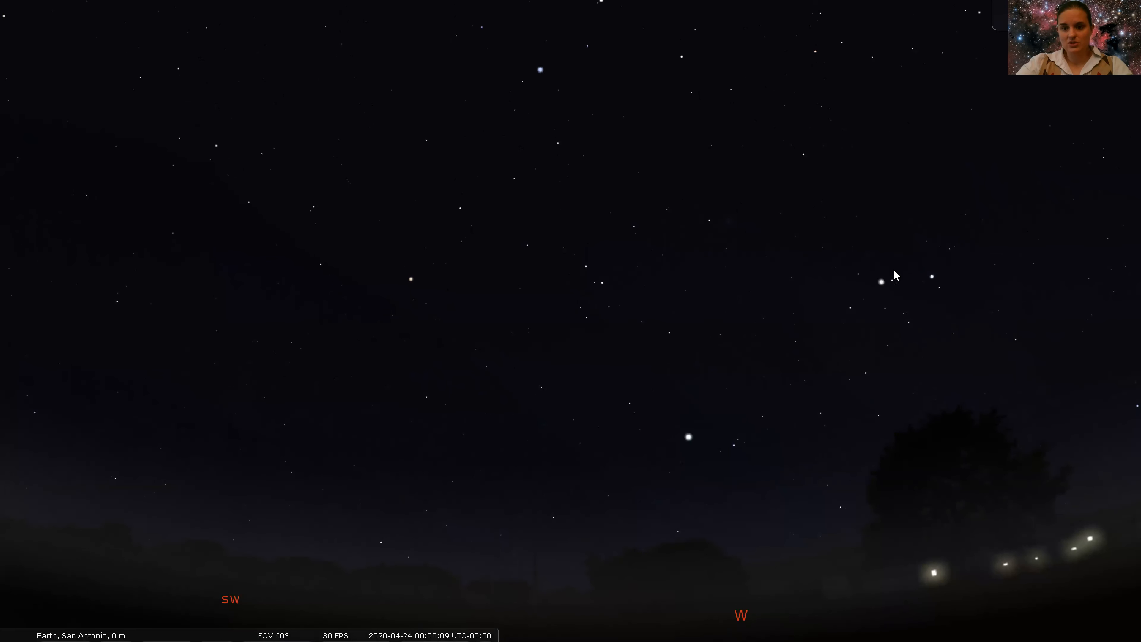
{"action": "mouse_move", "coordinate": [95, 507]}
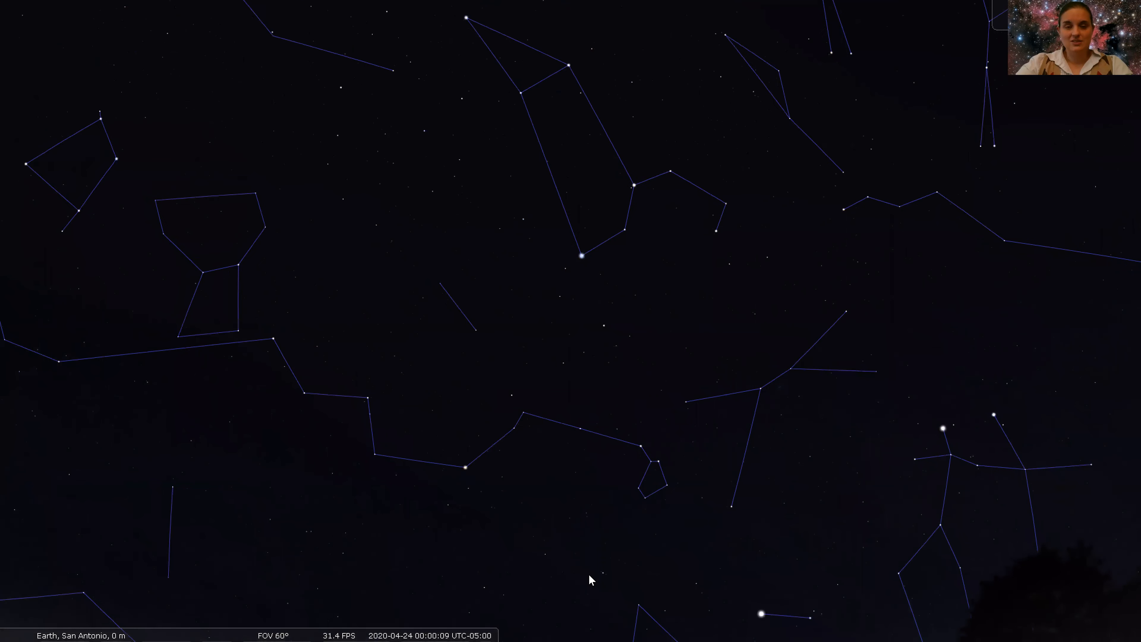
{"action": "mouse_move", "coordinate": [942, 429]}
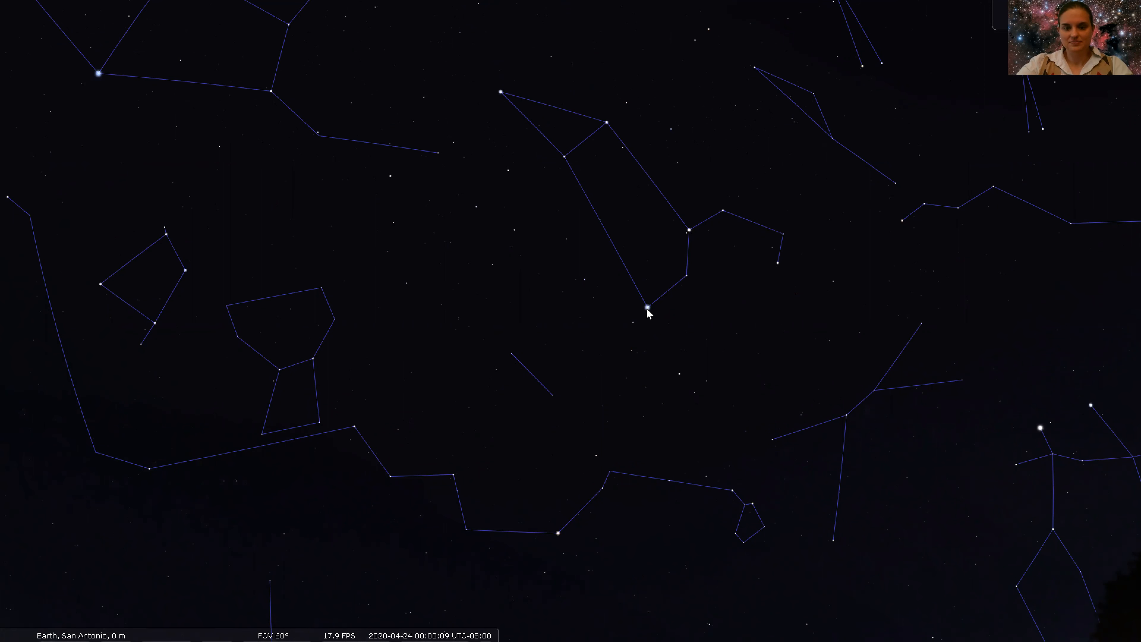
Step: Select the star at the lower tip of the constellation figure
{"action": "left_click", "coordinate": [646, 306]}
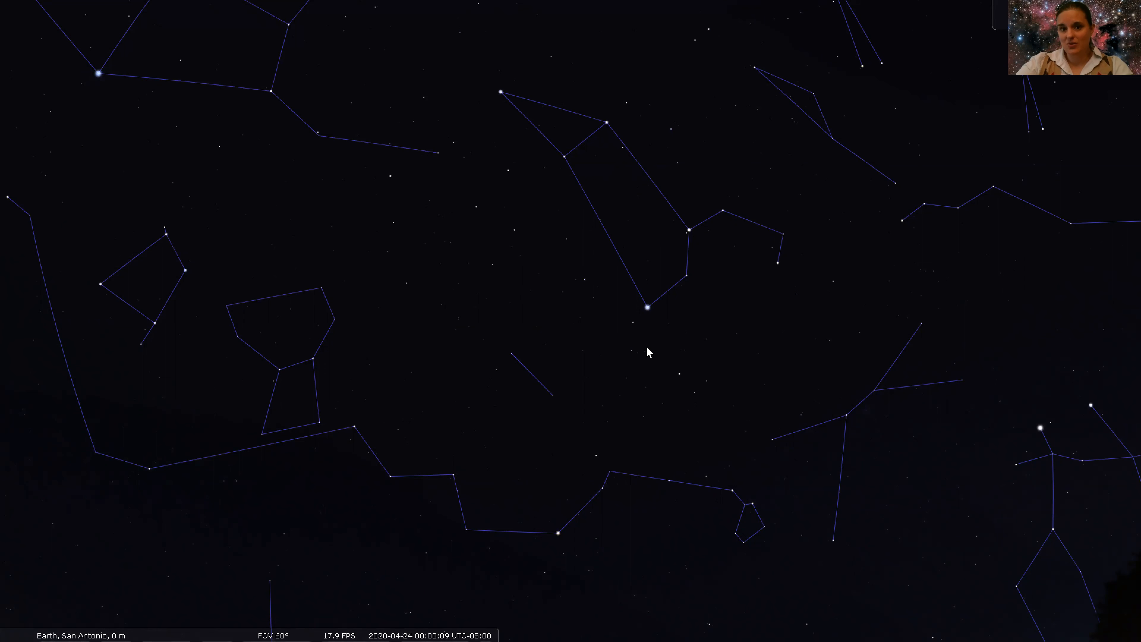
{"action": "mouse_move", "coordinate": [652, 354]}
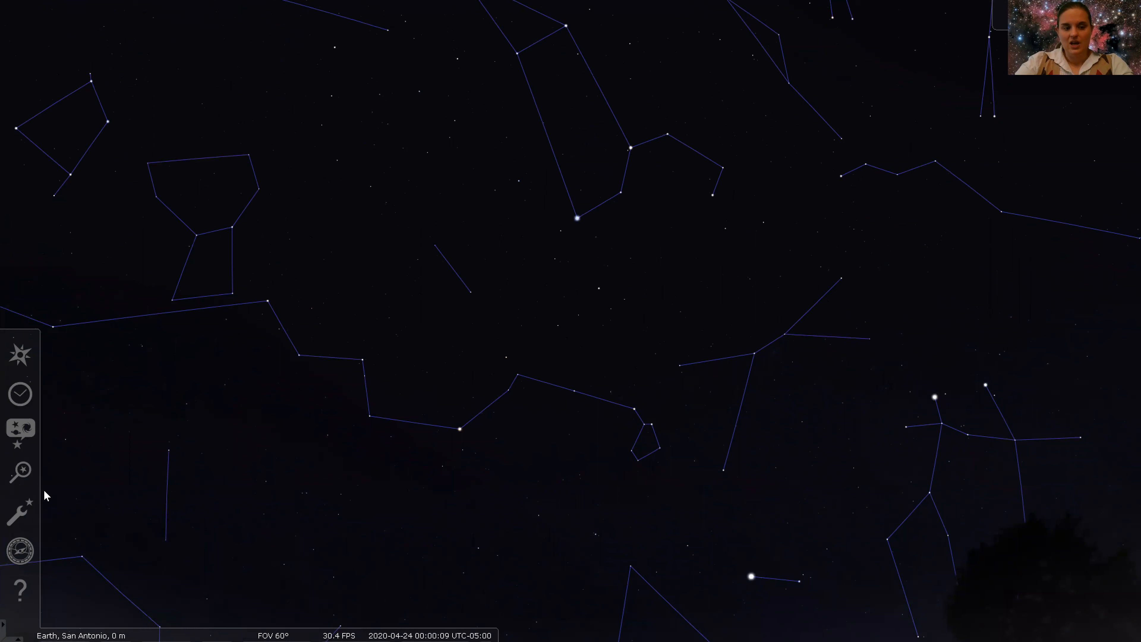
{"action": "mouse_move", "coordinate": [20, 393]}
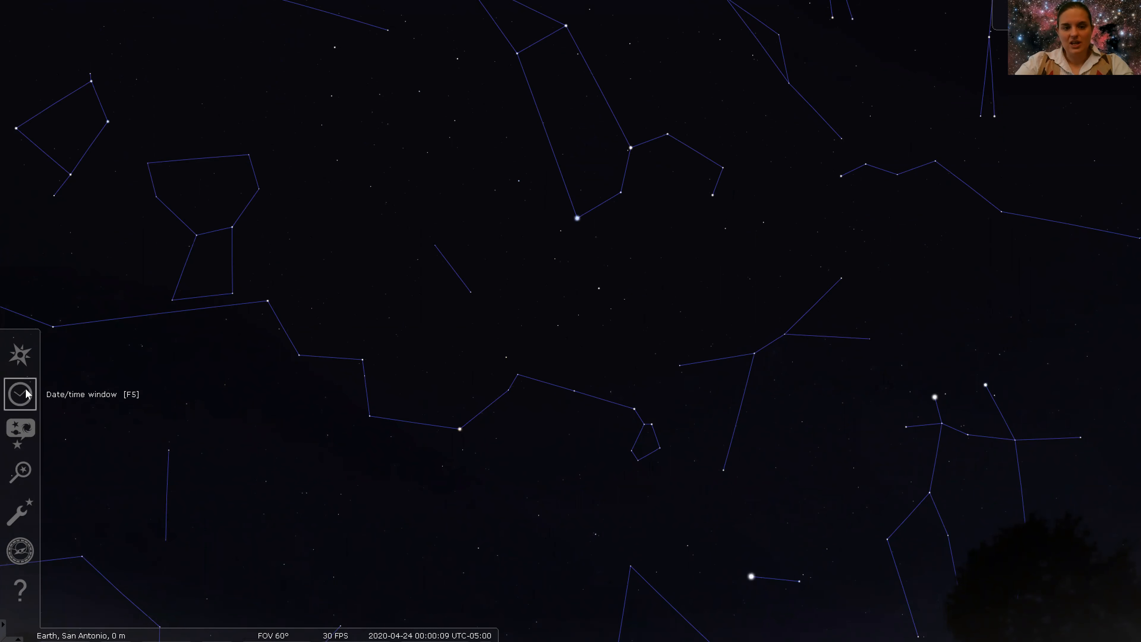
{"action": "mouse_move", "coordinate": [712, 274]}
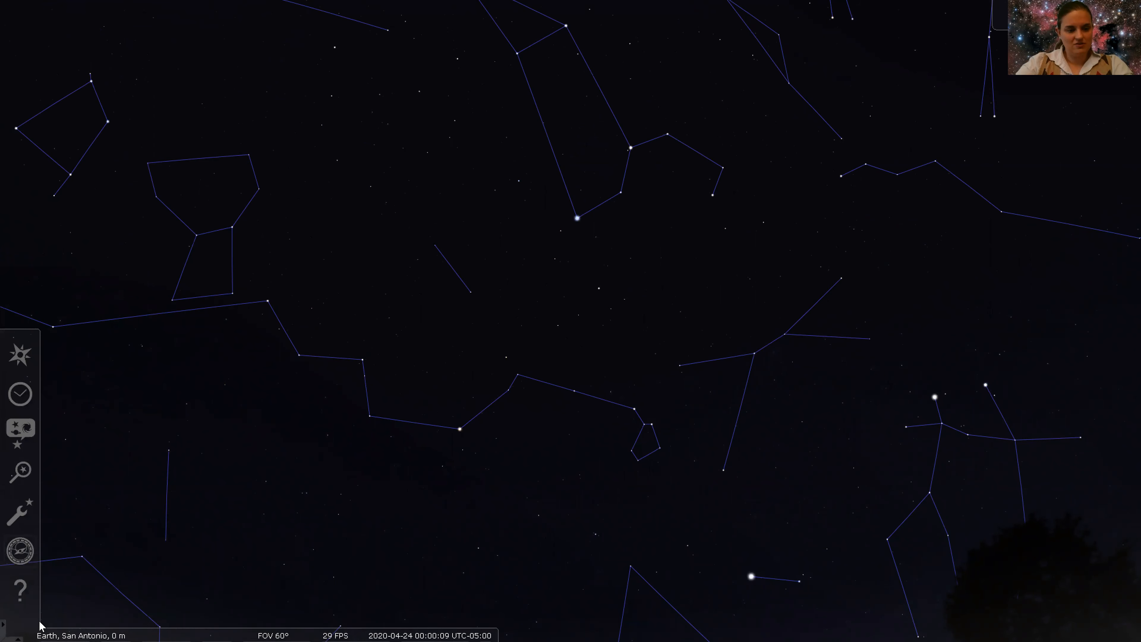
{"action": "mouse_move", "coordinate": [179, 610]}
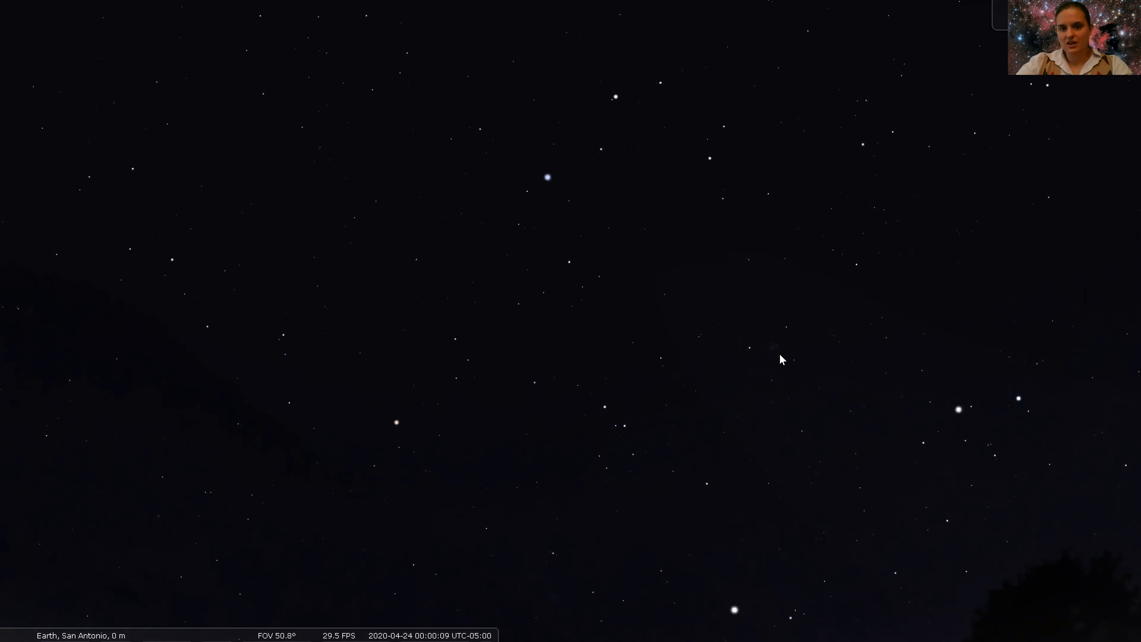
{"action": "mouse_move", "coordinate": [638, 470]}
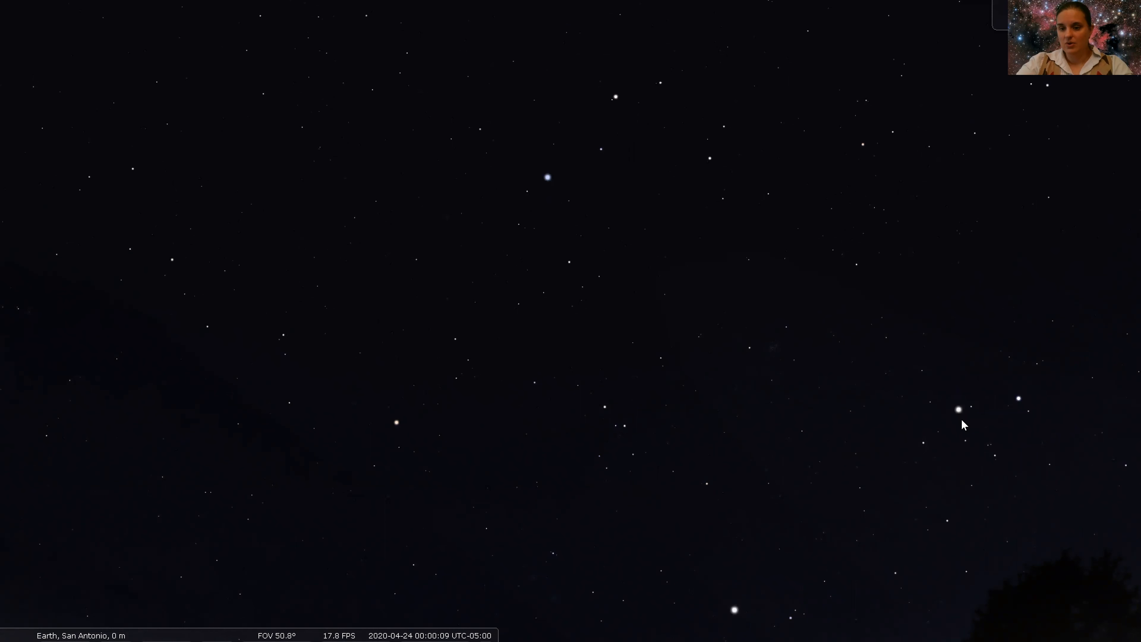
{"action": "mouse_move", "coordinate": [787, 351]}
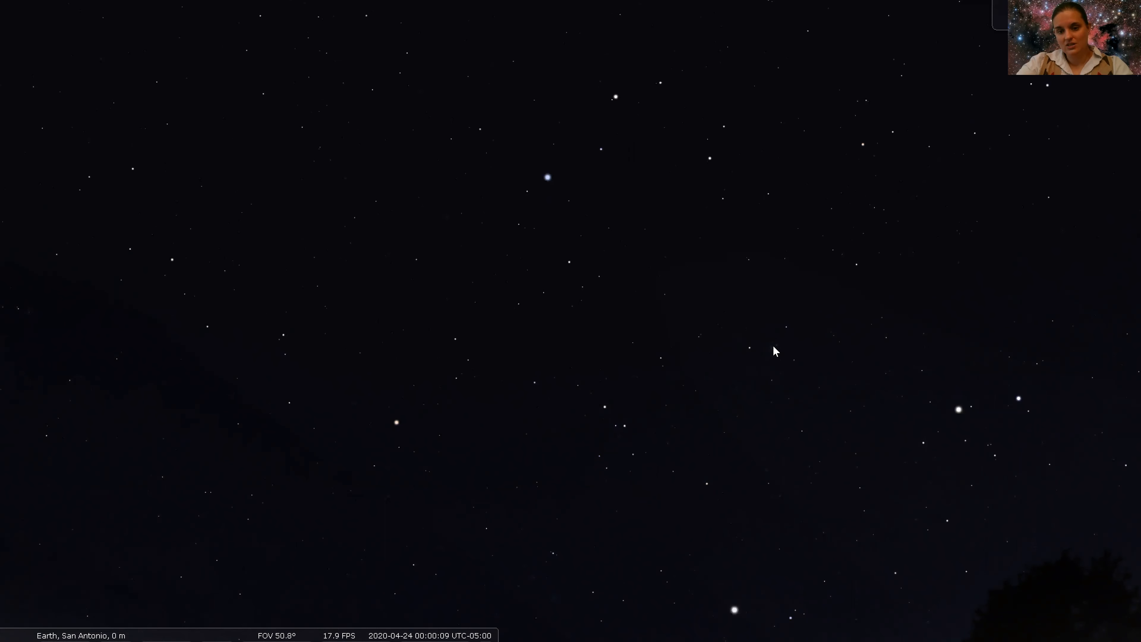
Step: Select a star within the close-up view of the dense cluster
{"action": "left_click", "coordinate": [774, 343]}
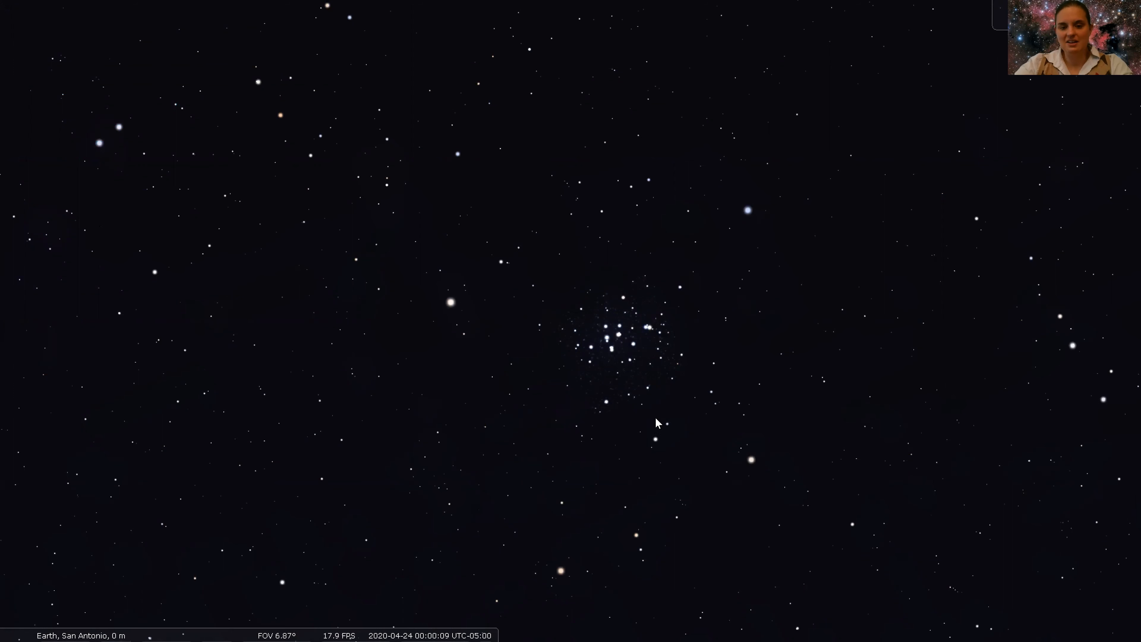
{"action": "mouse_move", "coordinate": [683, 395]}
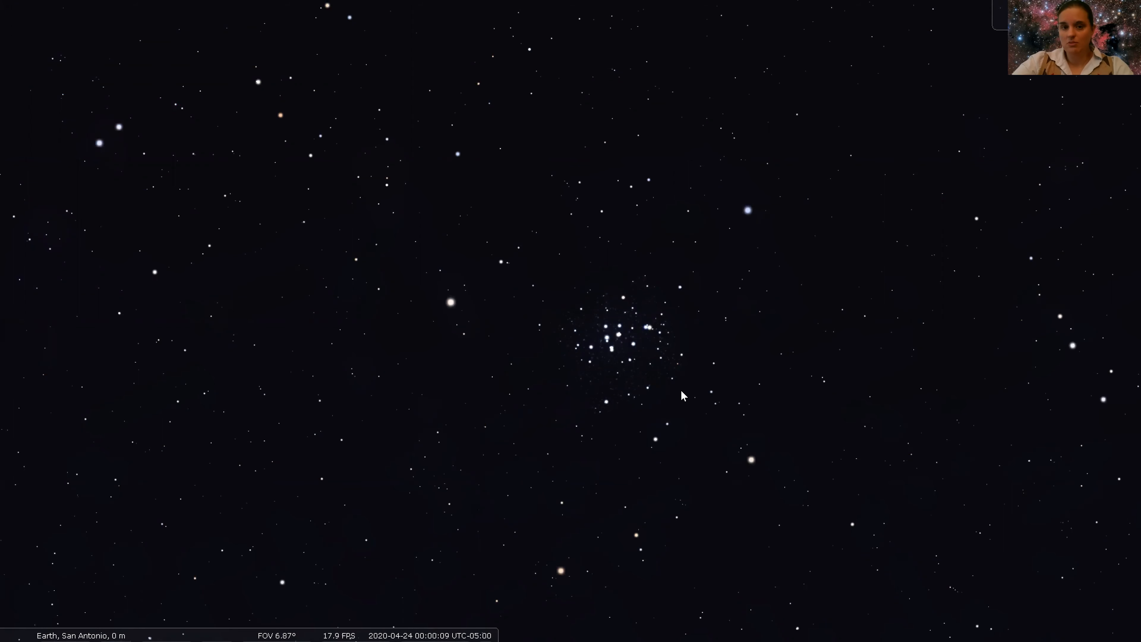
{"action": "mouse_move", "coordinate": [468, 429]}
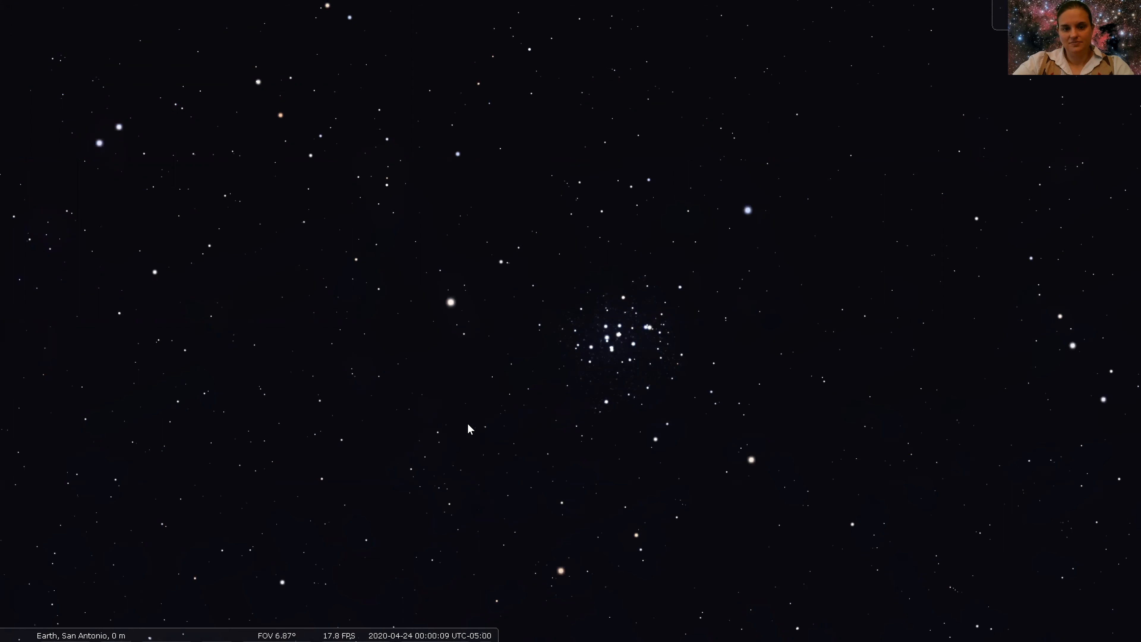
Step: Zoom back out from the cluster close-up to about a 30° field
{"action": "scroll", "scroll_direction": "down", "scroll_amount": 3}
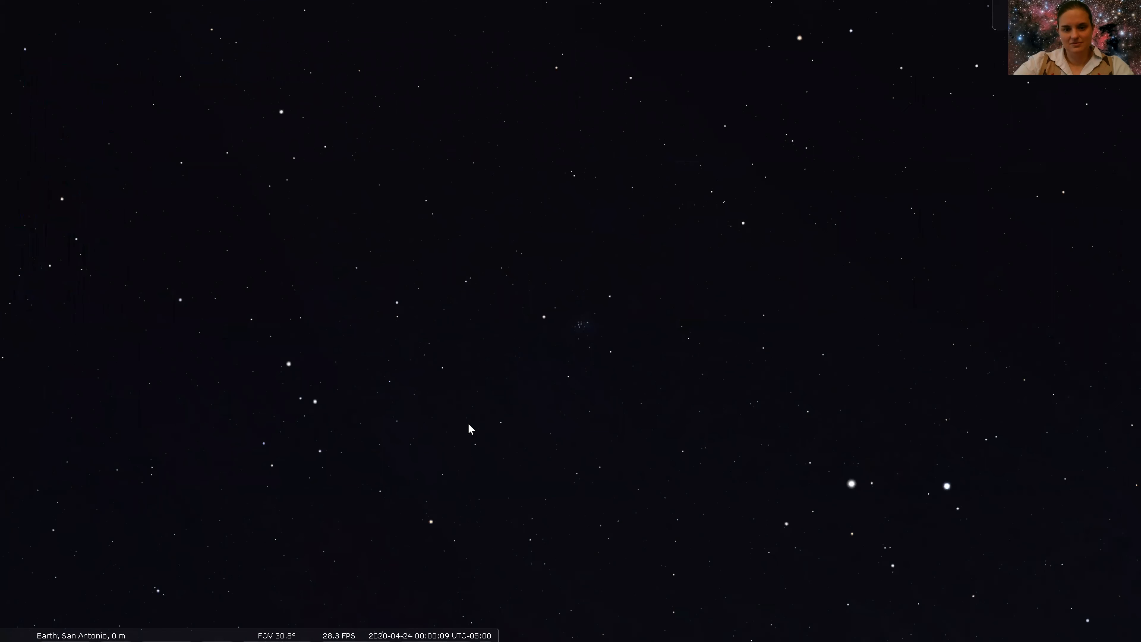
{"action": "scroll", "scroll_direction": "down", "scroll_amount": 3}
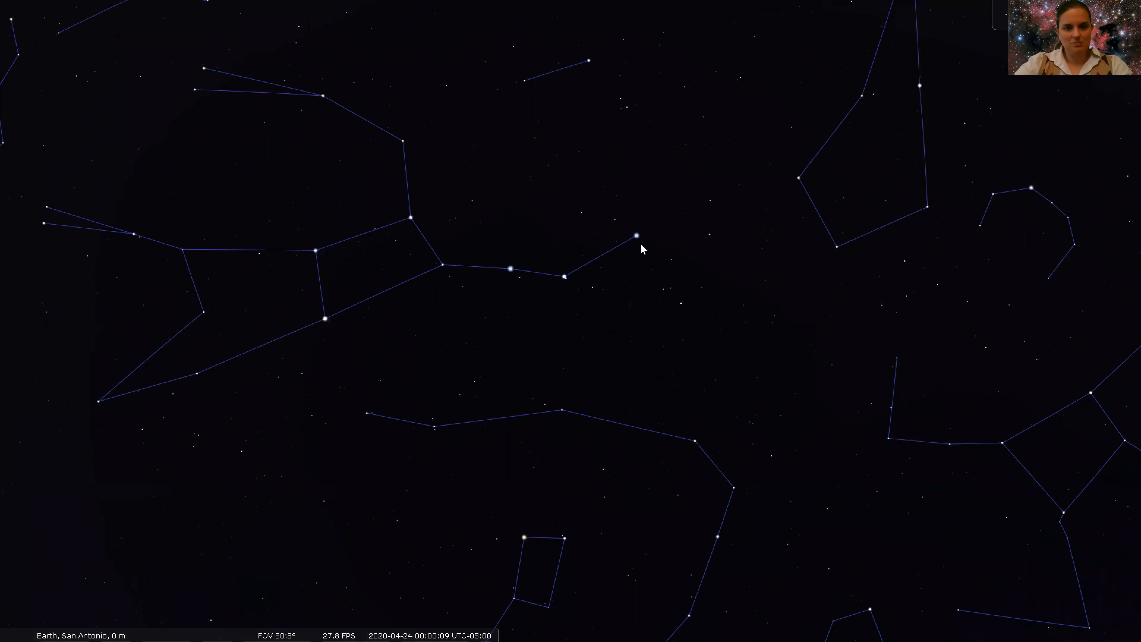
{"action": "mouse_move", "coordinate": [437, 232]}
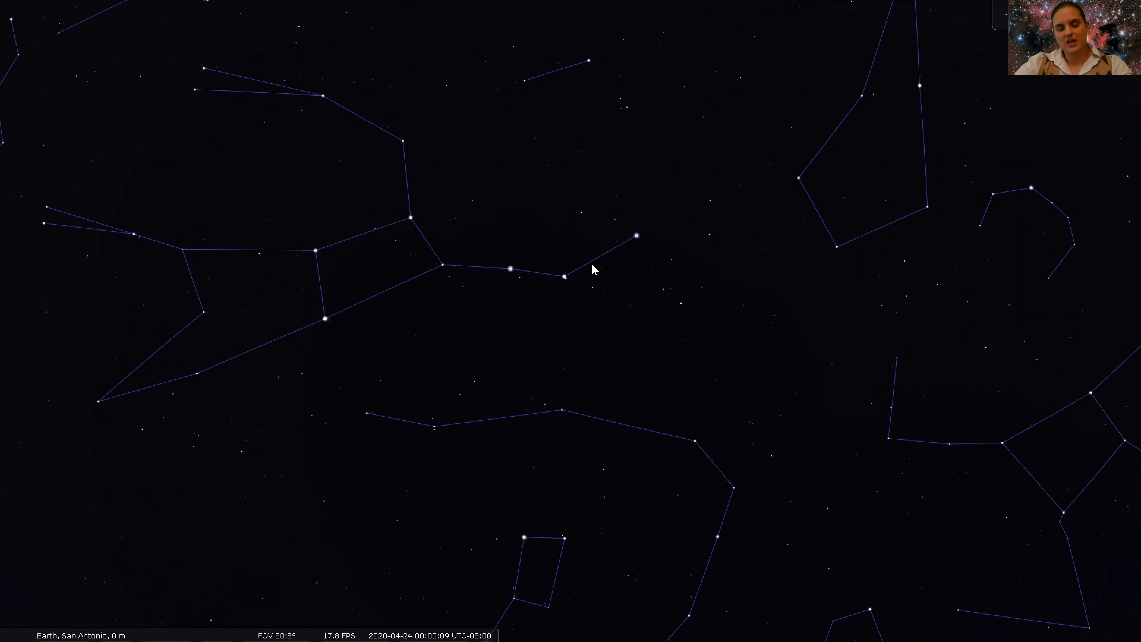
{"action": "mouse_move", "coordinate": [754, 413]}
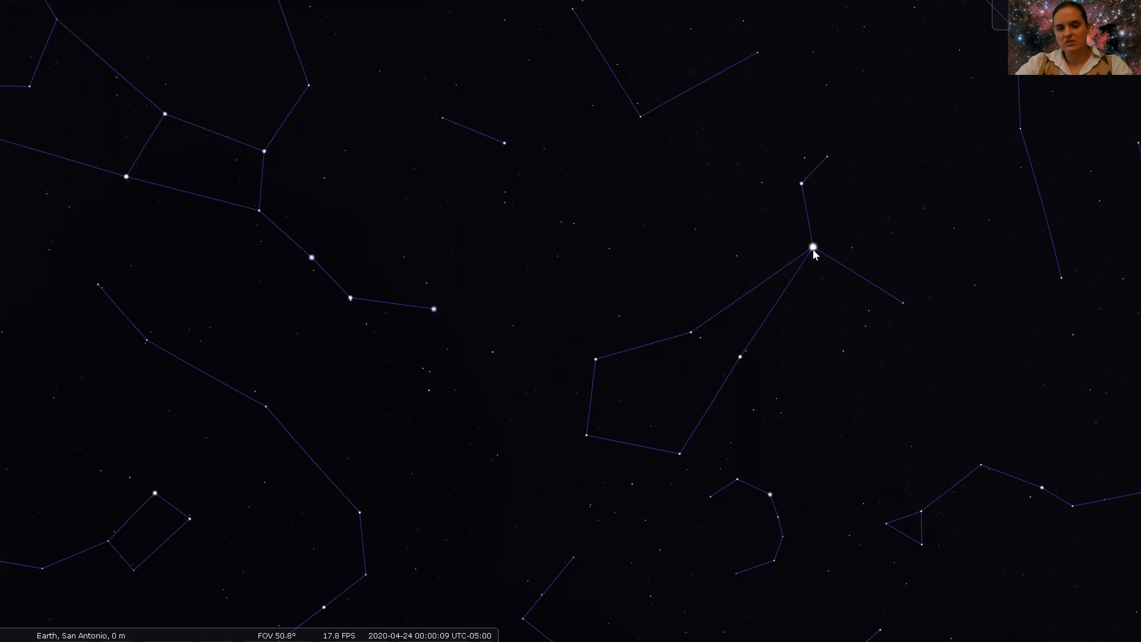
Step: Select Arcturus to show its details: double star, ~36.7 light-years, in Boötes
{"action": "left_click", "coordinate": [813, 247]}
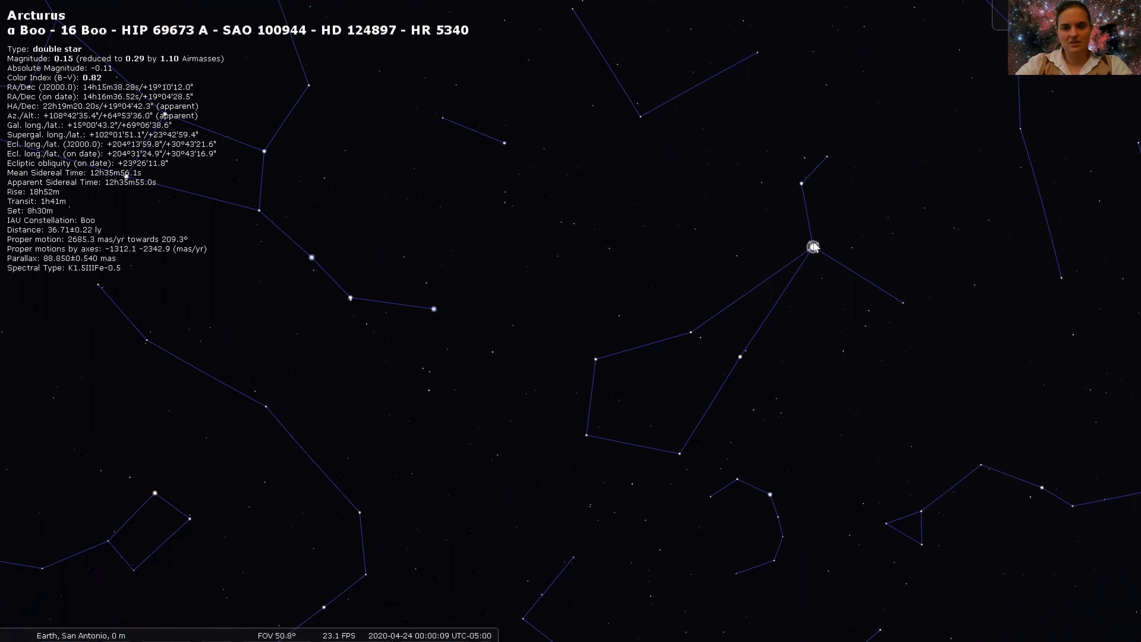
{"action": "mouse_move", "coordinate": [815, 253]}
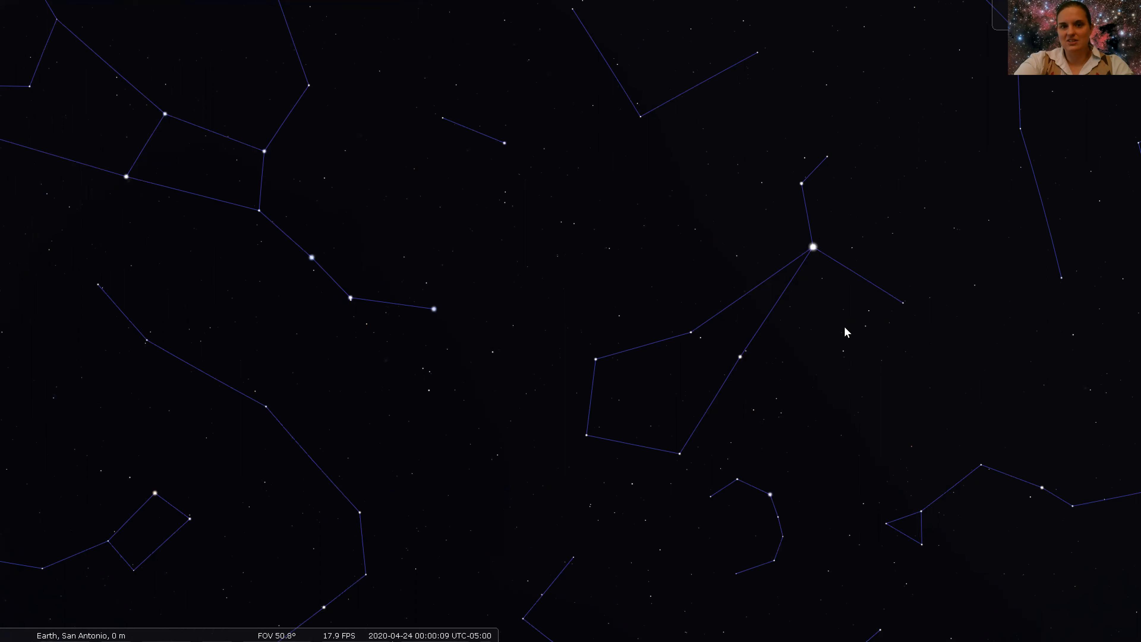
{"action": "mouse_move", "coordinate": [865, 376]}
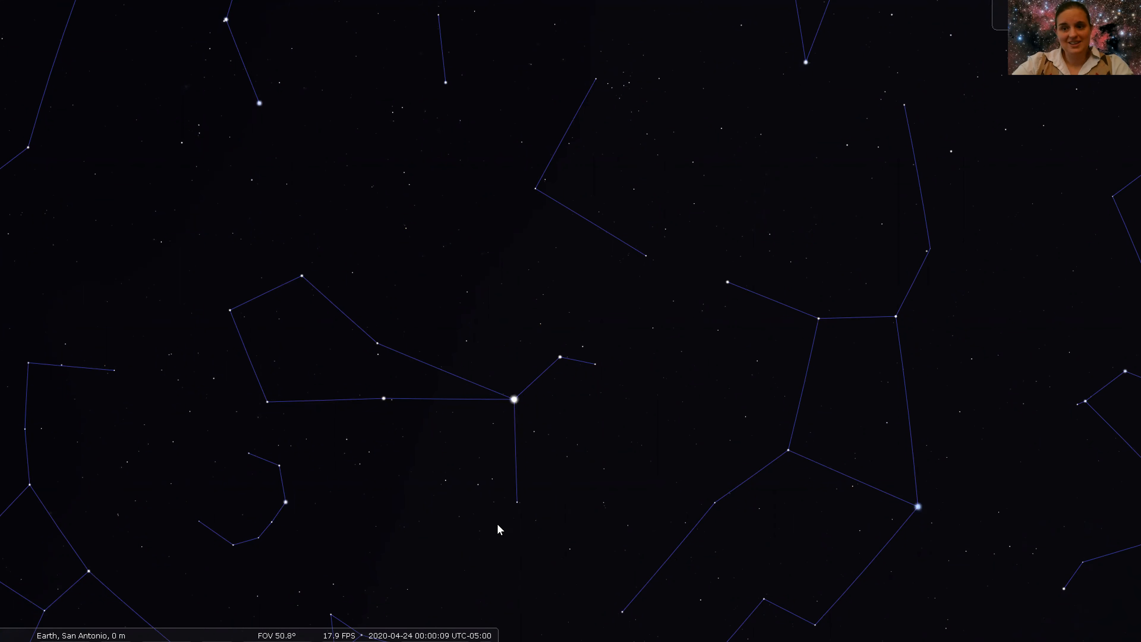
{"action": "mouse_move", "coordinate": [579, 537]}
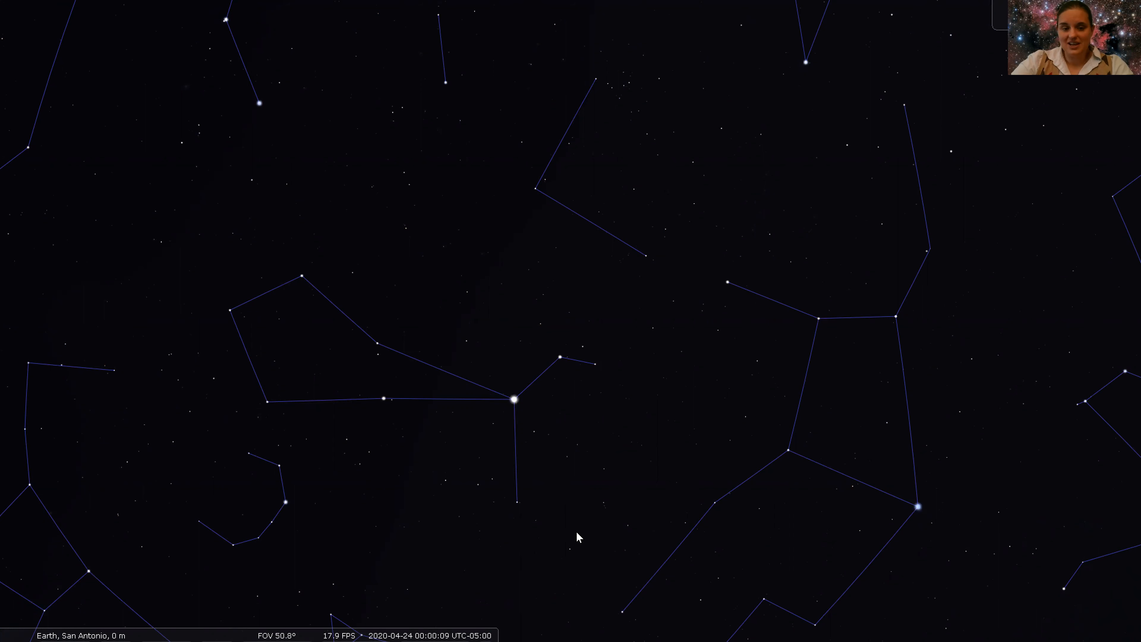
{"action": "mouse_move", "coordinate": [502, 453]}
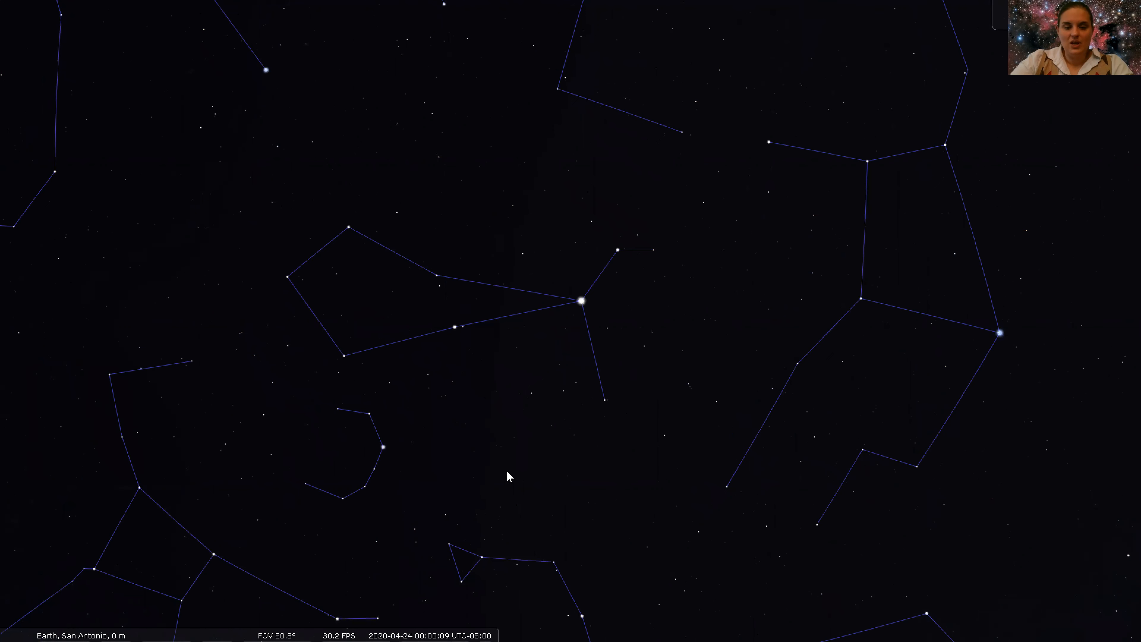
{"action": "mouse_move", "coordinate": [377, 427]}
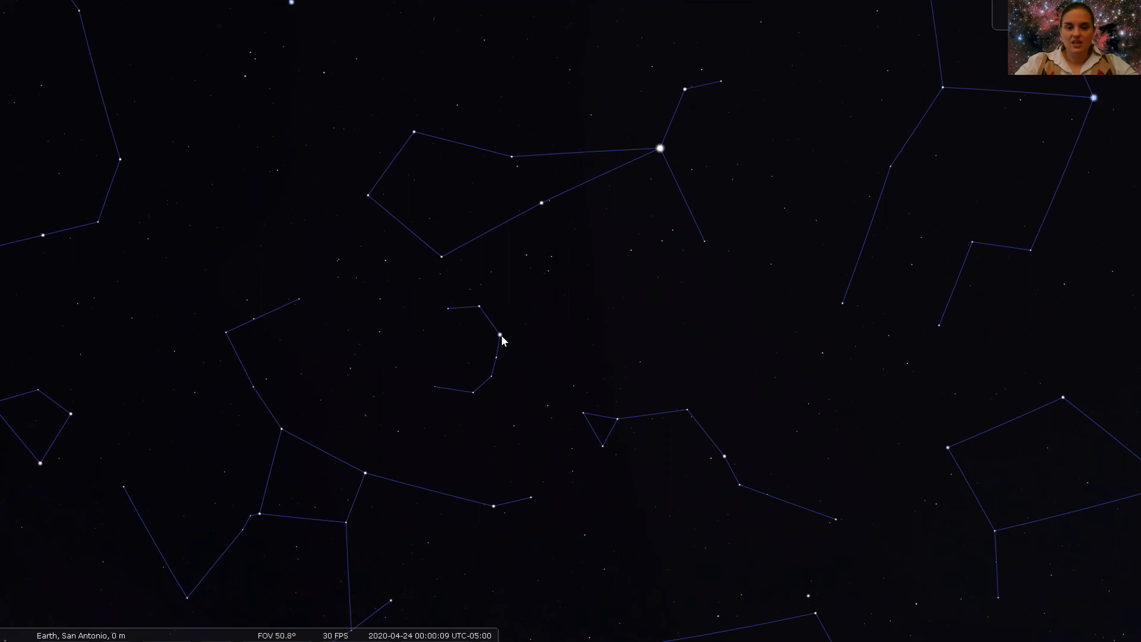
{"action": "mouse_move", "coordinate": [513, 350]}
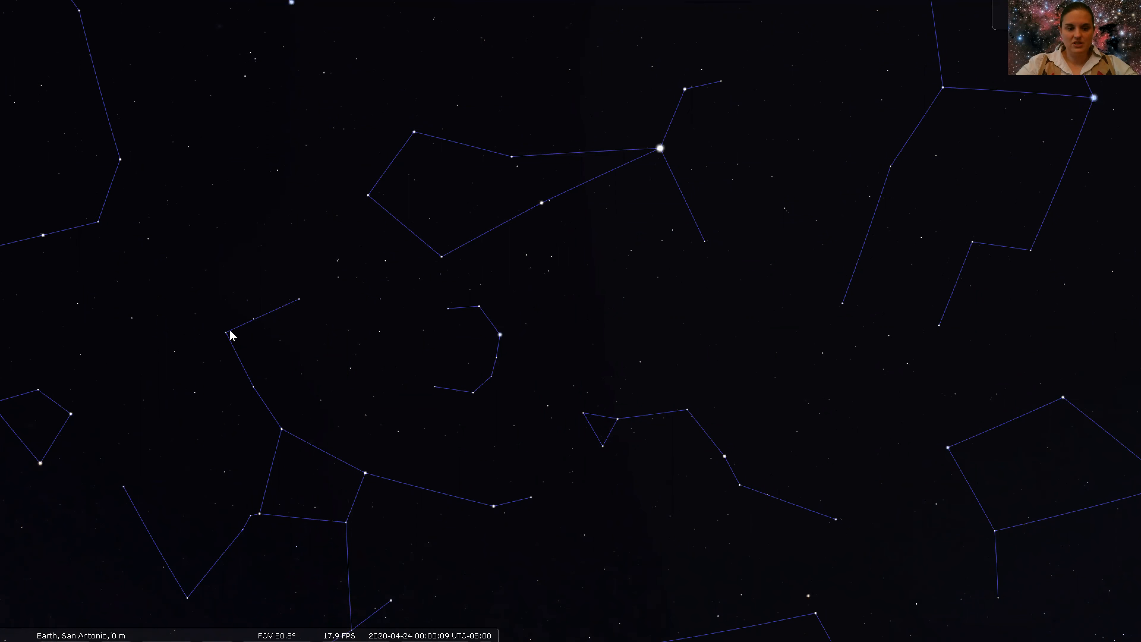
{"action": "mouse_move", "coordinate": [392, 476]}
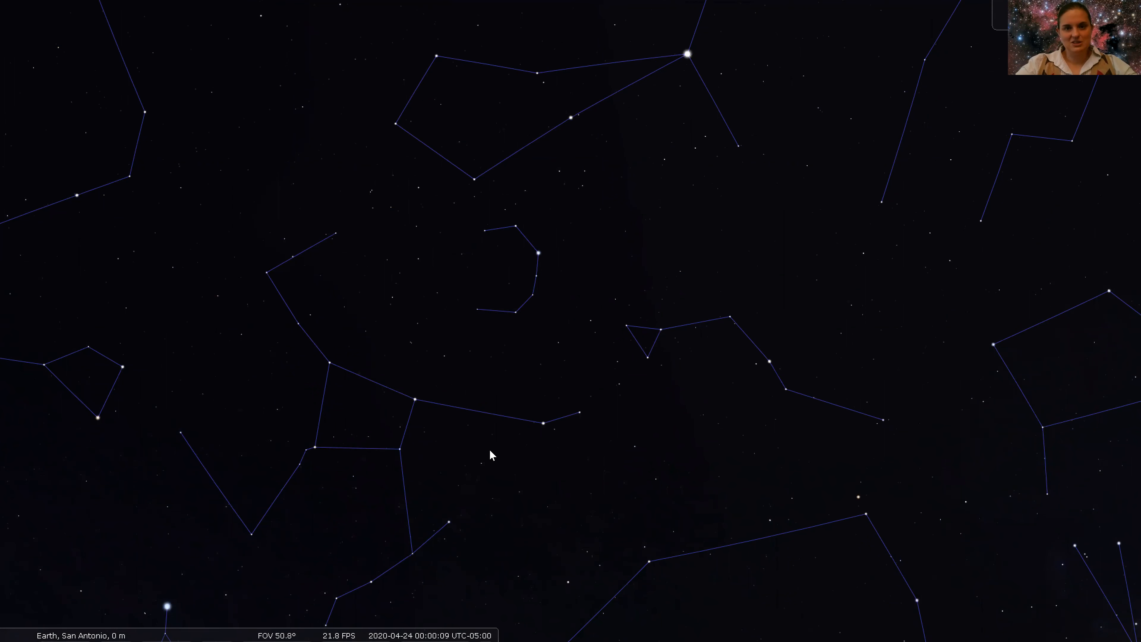
{"action": "mouse_move", "coordinate": [446, 415]}
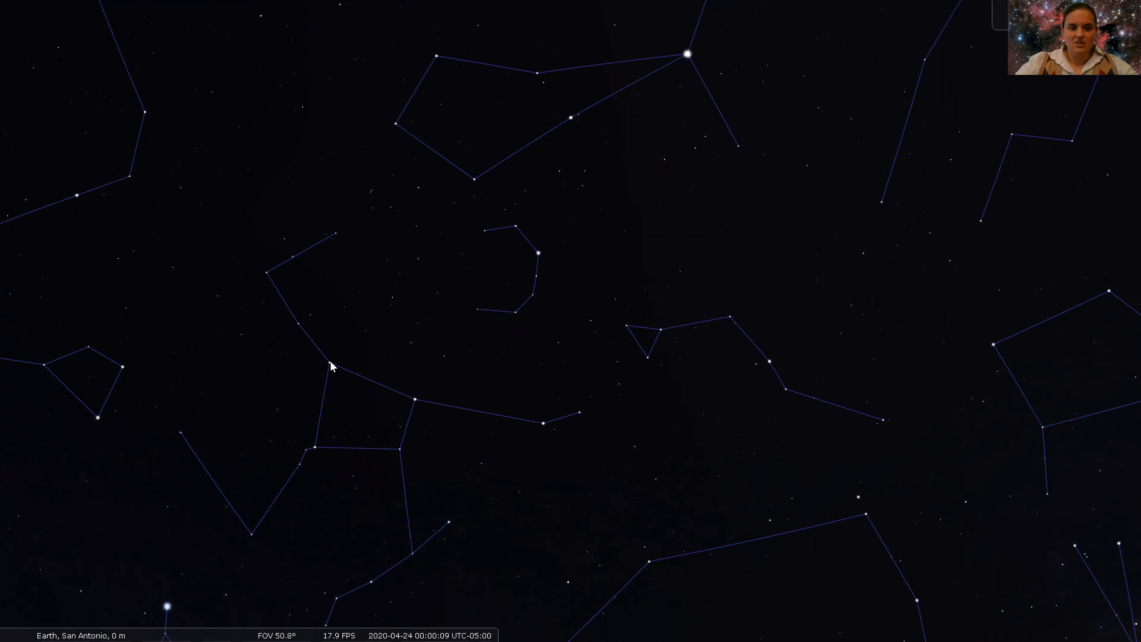
{"action": "mouse_move", "coordinate": [347, 375]}
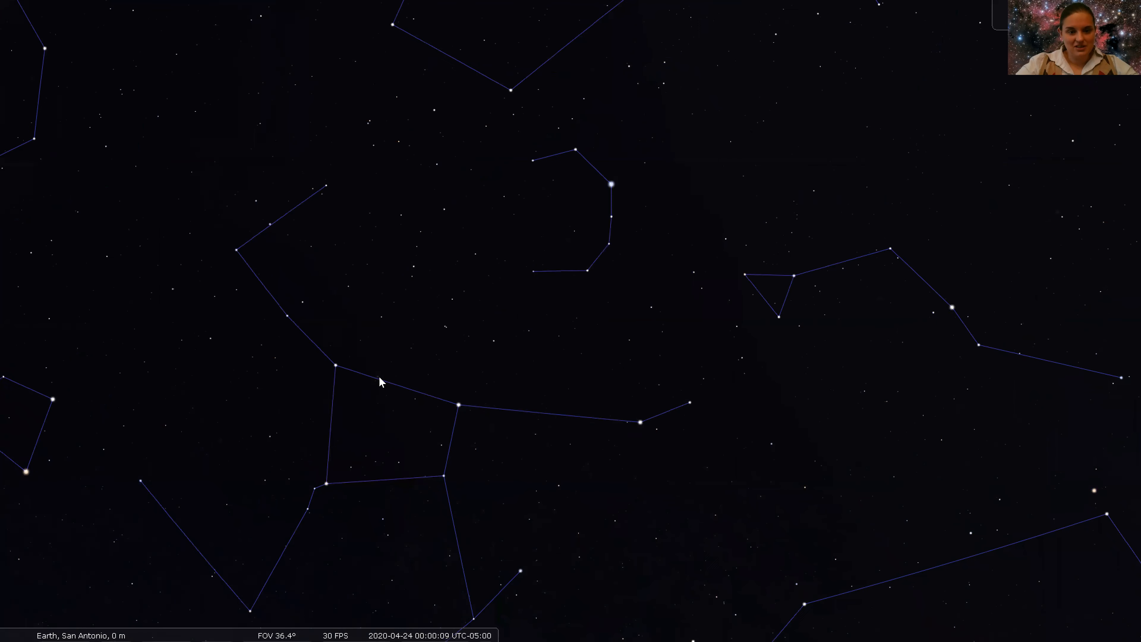
Step: Select a keystone star, zoom in and identify M 13, the Great Hercules Globular Cluster
{"action": "left_click", "coordinate": [378, 382]}
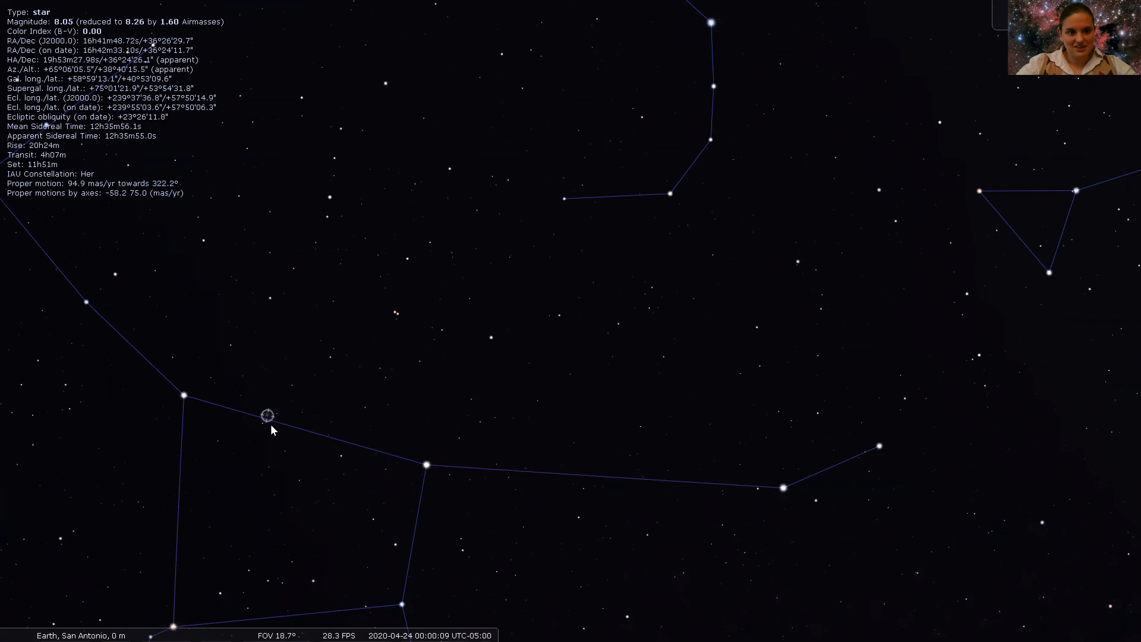
{"action": "scroll", "scroll_direction": "up", "scroll_amount": 3}
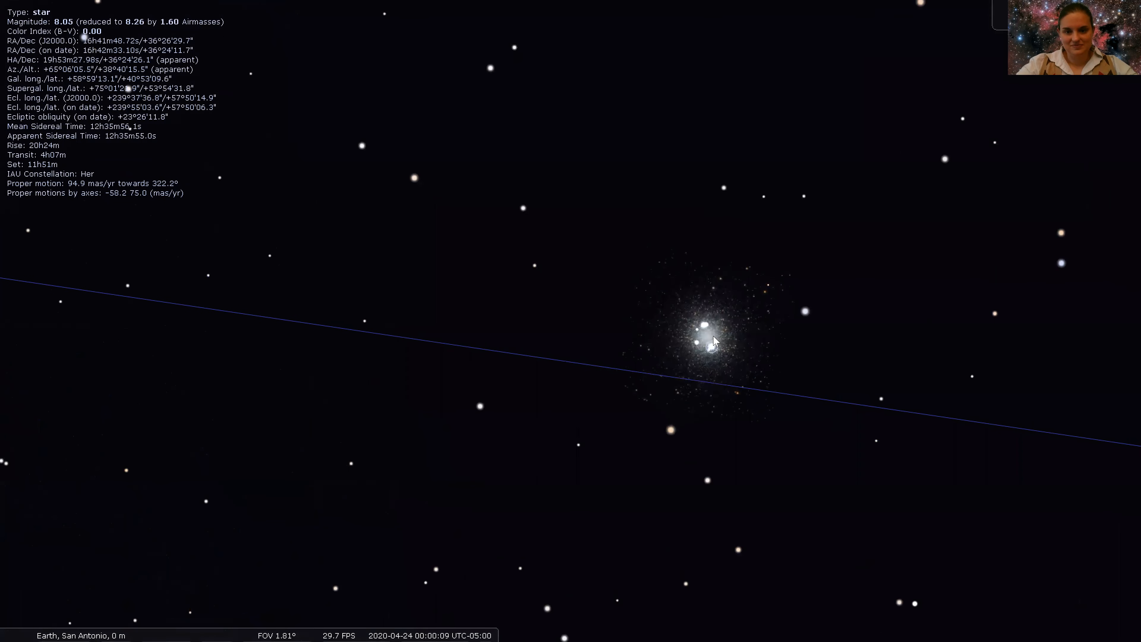
{"action": "left_click", "coordinate": [716, 335]}
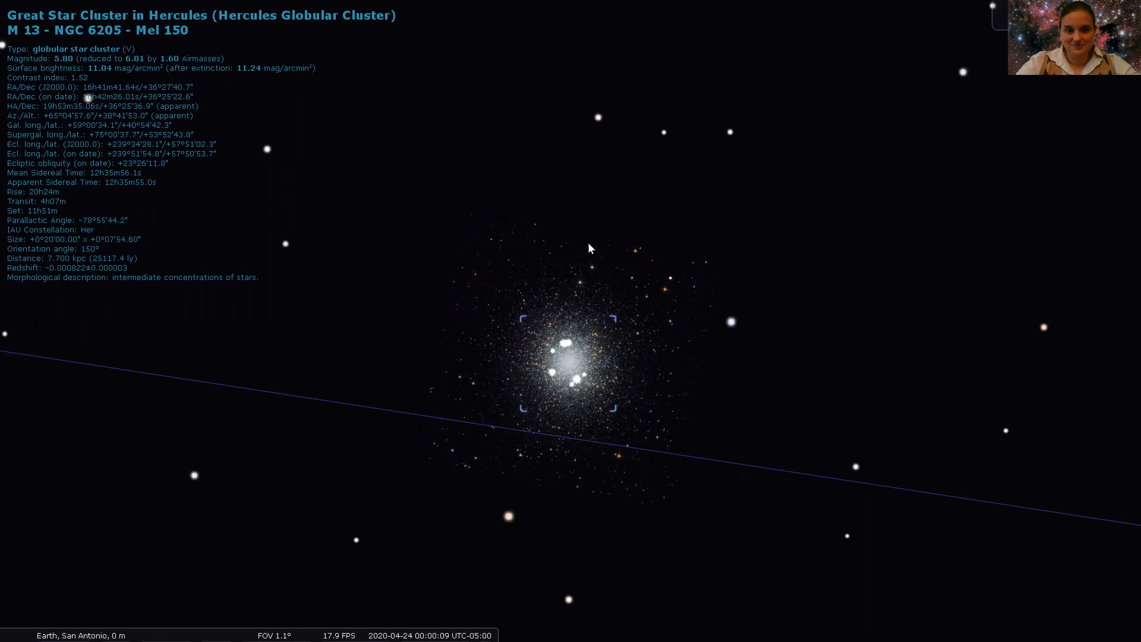
Step: Zoom back out from M 13 to the wide constellation-lined field
{"action": "scroll", "scroll_direction": "down", "scroll_amount": 3}
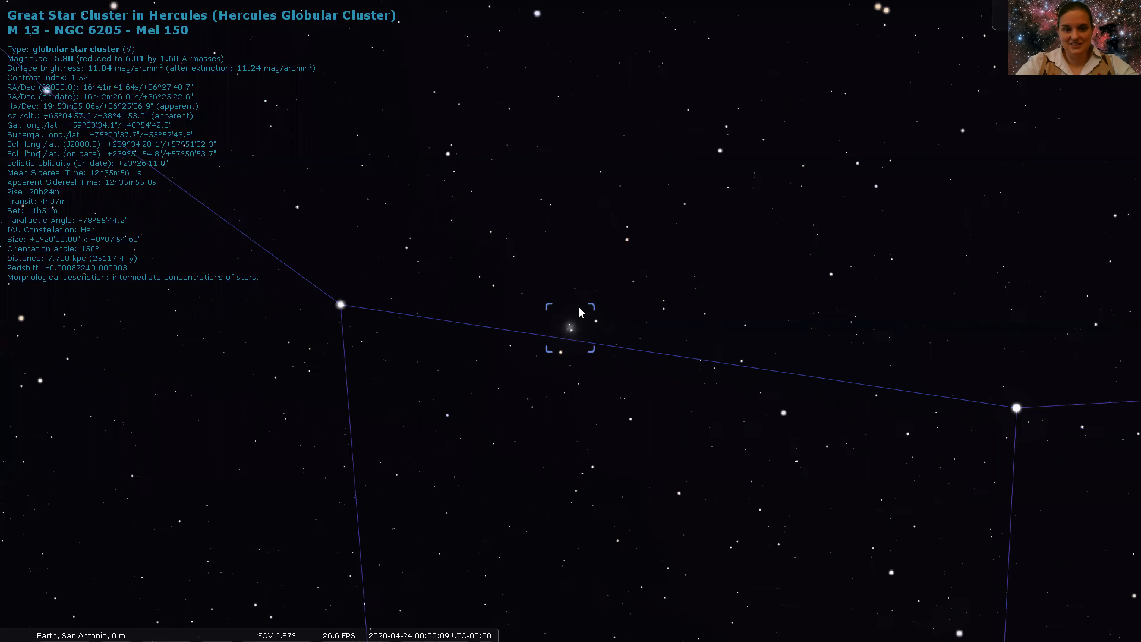
{"action": "scroll", "scroll_direction": "down", "scroll_amount": 3}
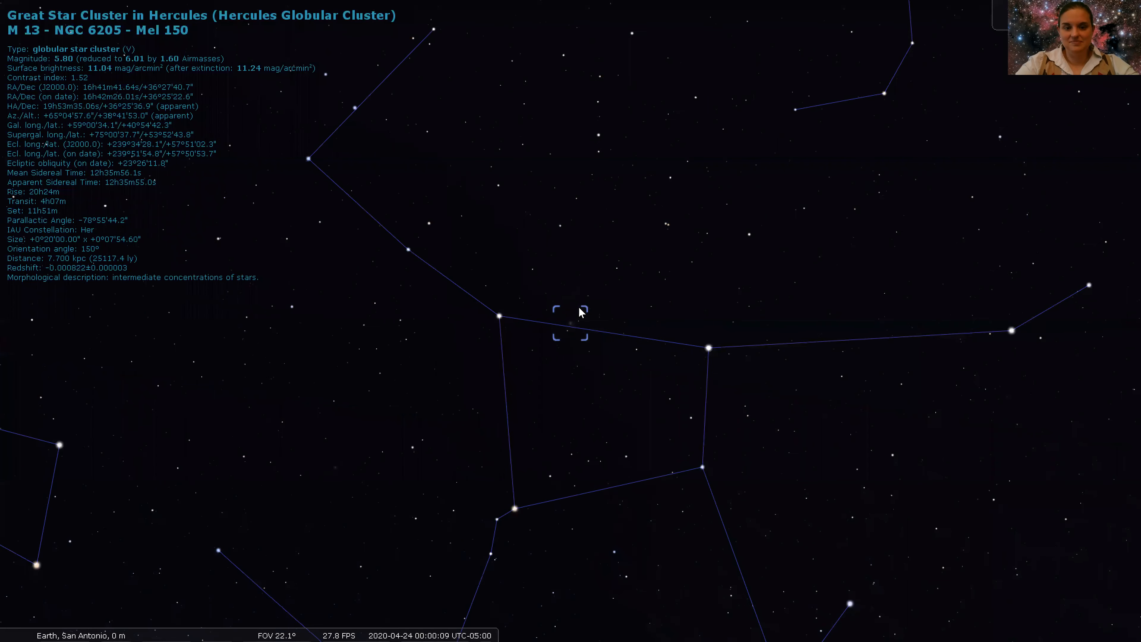
{"action": "scroll", "scroll_direction": "down", "scroll_amount": 3}
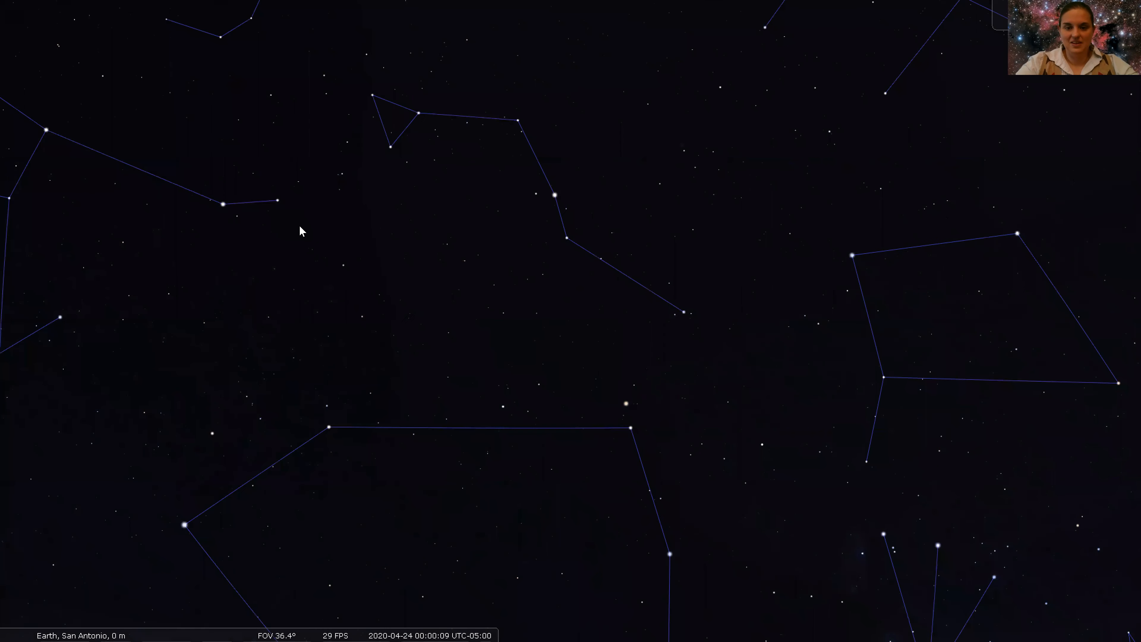
Step: Widen the field and pan up from the eastern horizon toward Arcturus
{"action": "scroll", "scroll_direction": "down", "scroll_amount": 3}
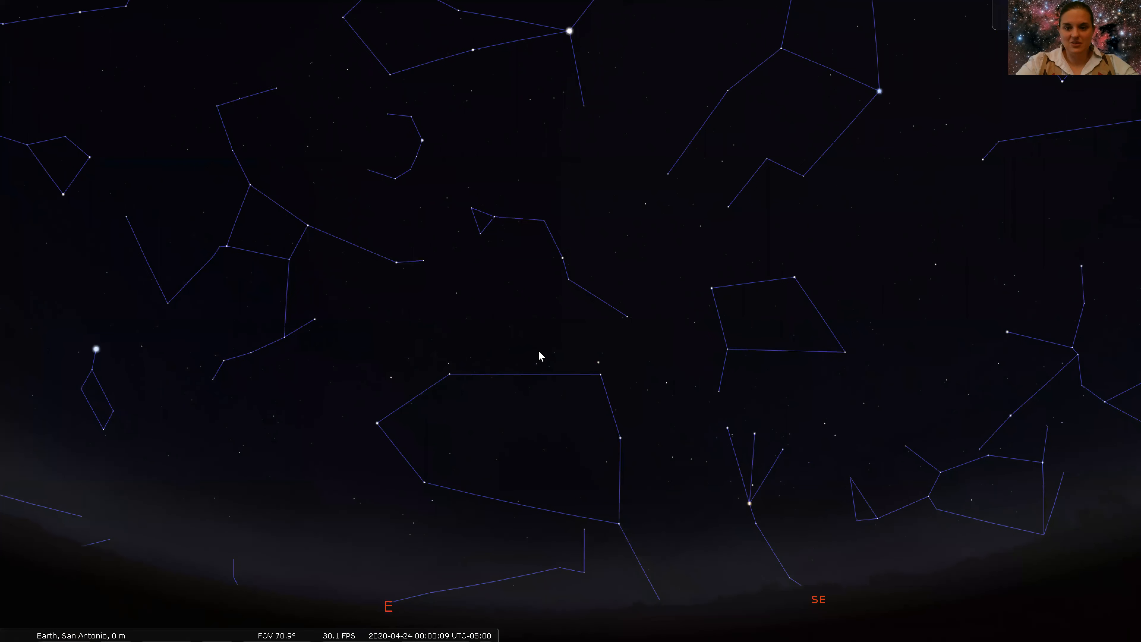
{"action": "left_click_drag", "start_coordinate": [541, 356], "coordinate": [980, 455]}
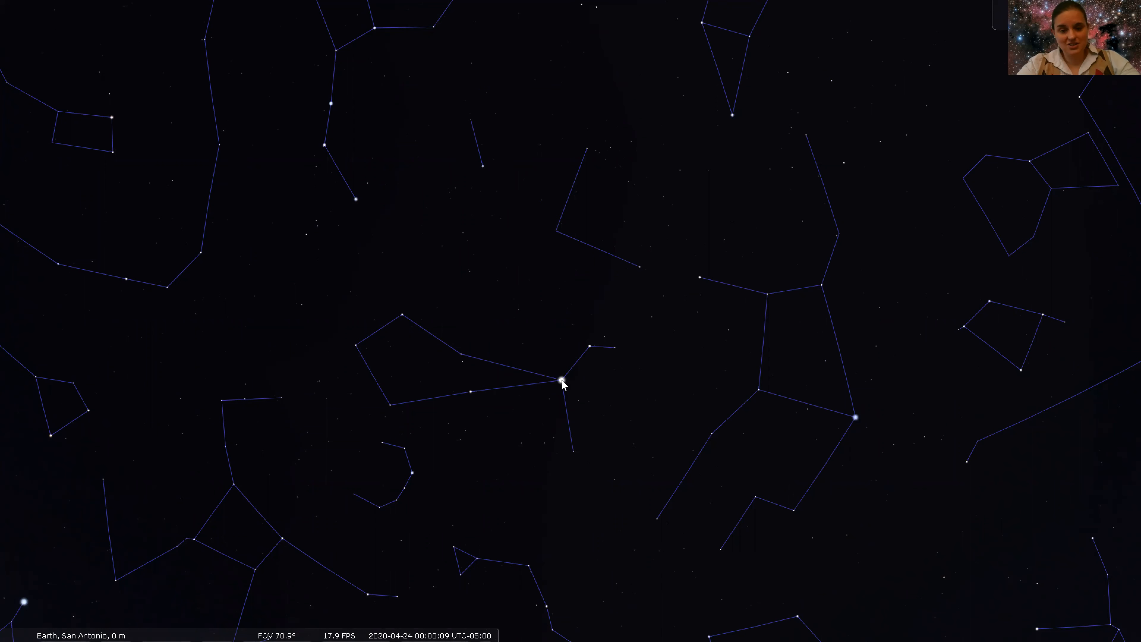
{"action": "mouse_move", "coordinate": [596, 418]}
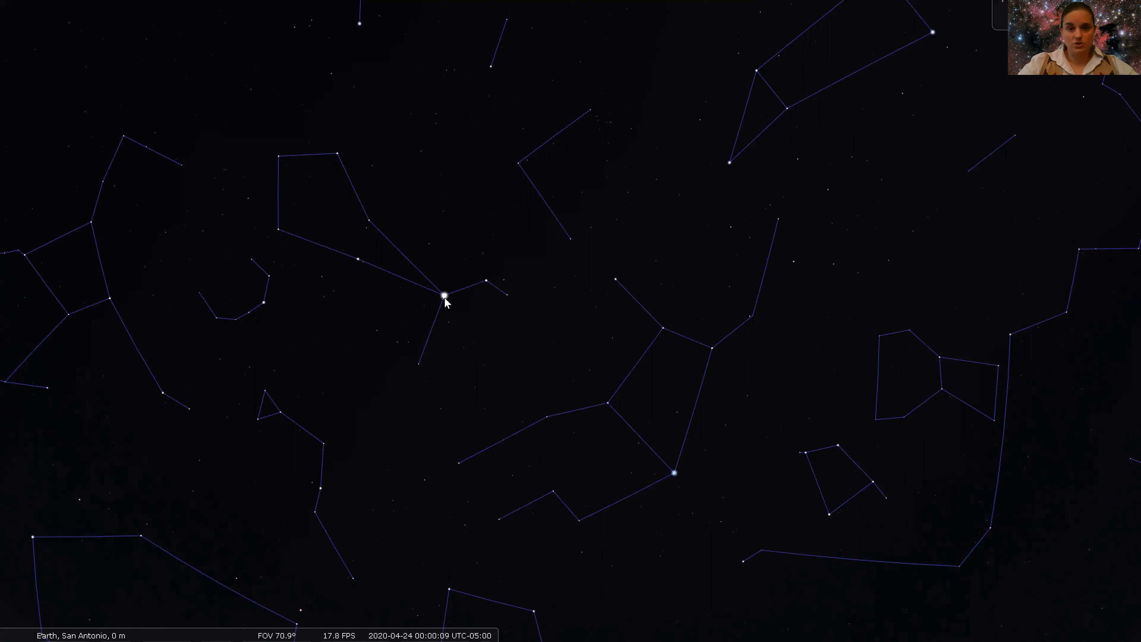
{"action": "mouse_move", "coordinate": [574, 377]}
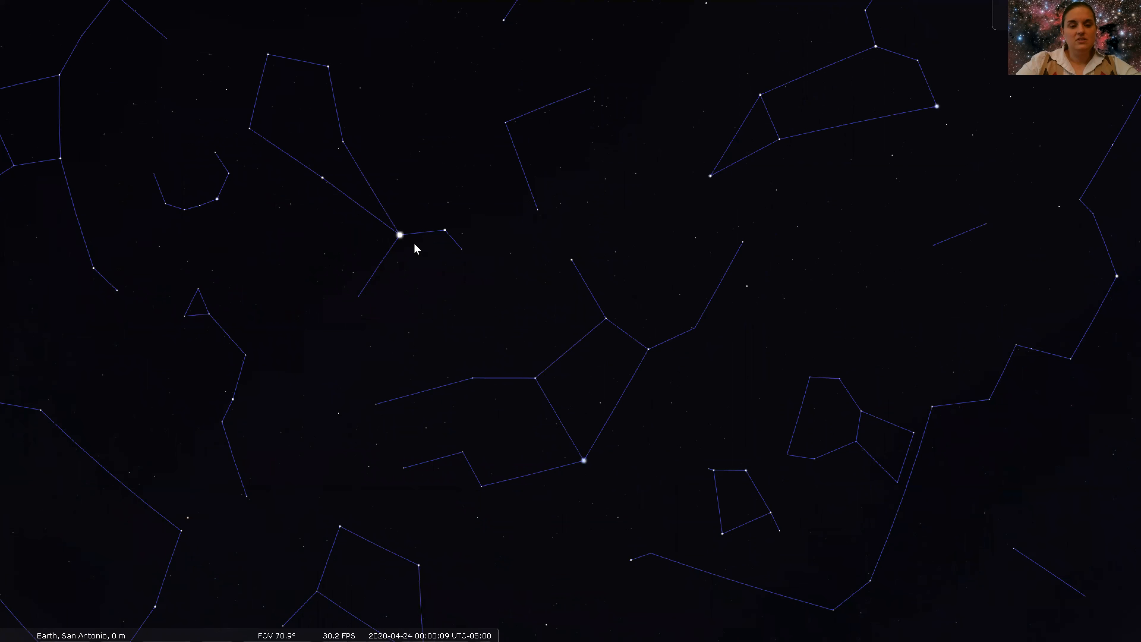
{"action": "mouse_move", "coordinate": [405, 246]}
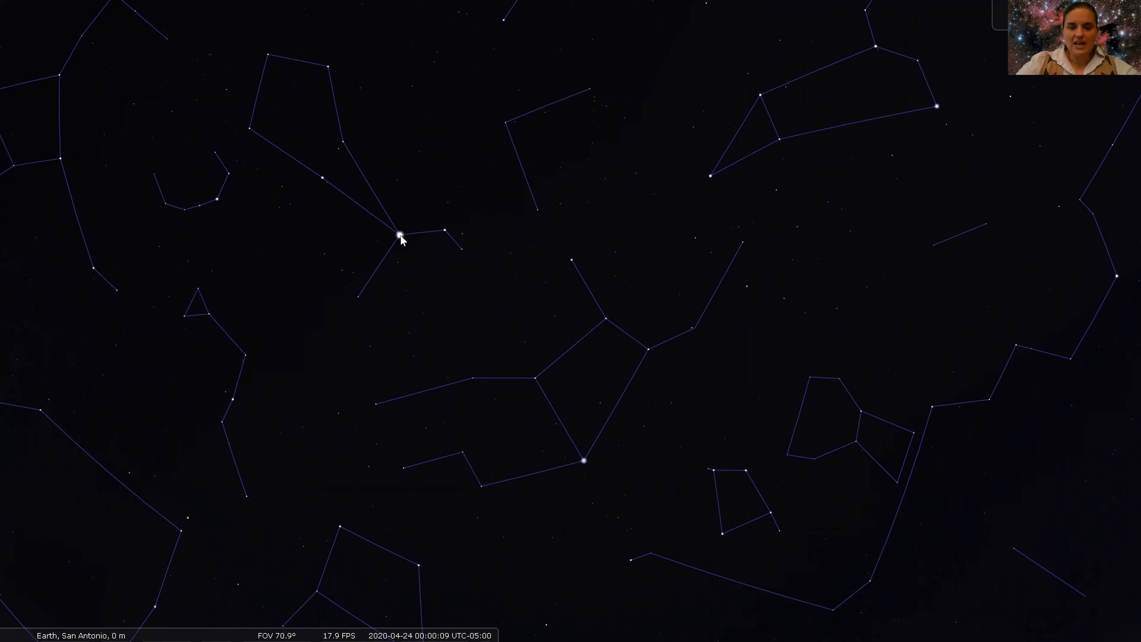
{"action": "mouse_move", "coordinate": [584, 466]}
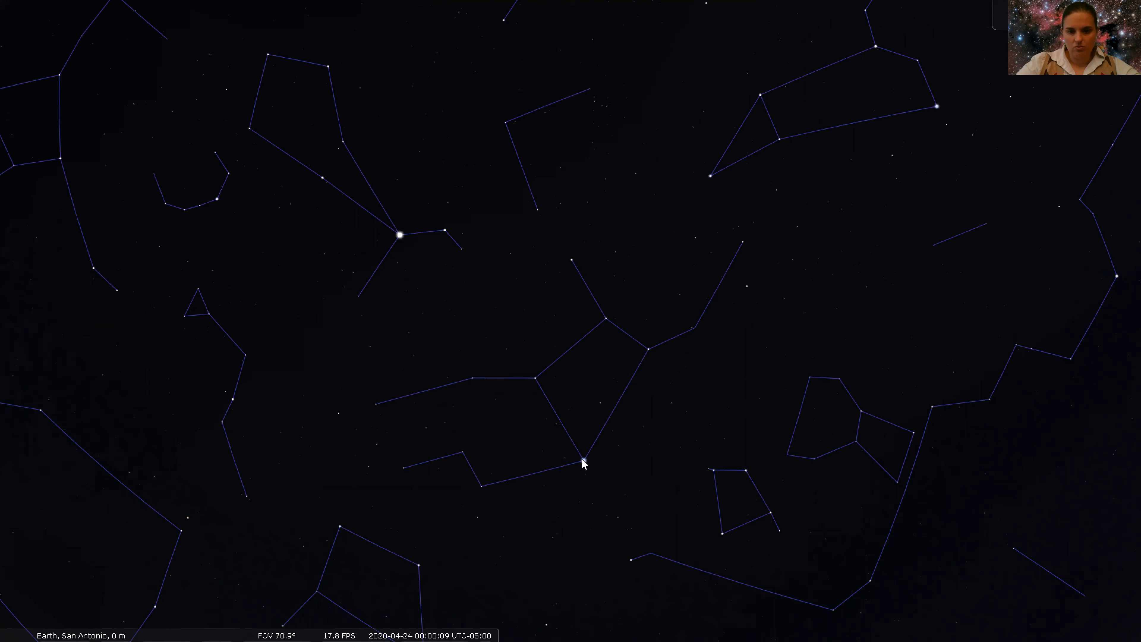
{"action": "mouse_move", "coordinate": [585, 470]}
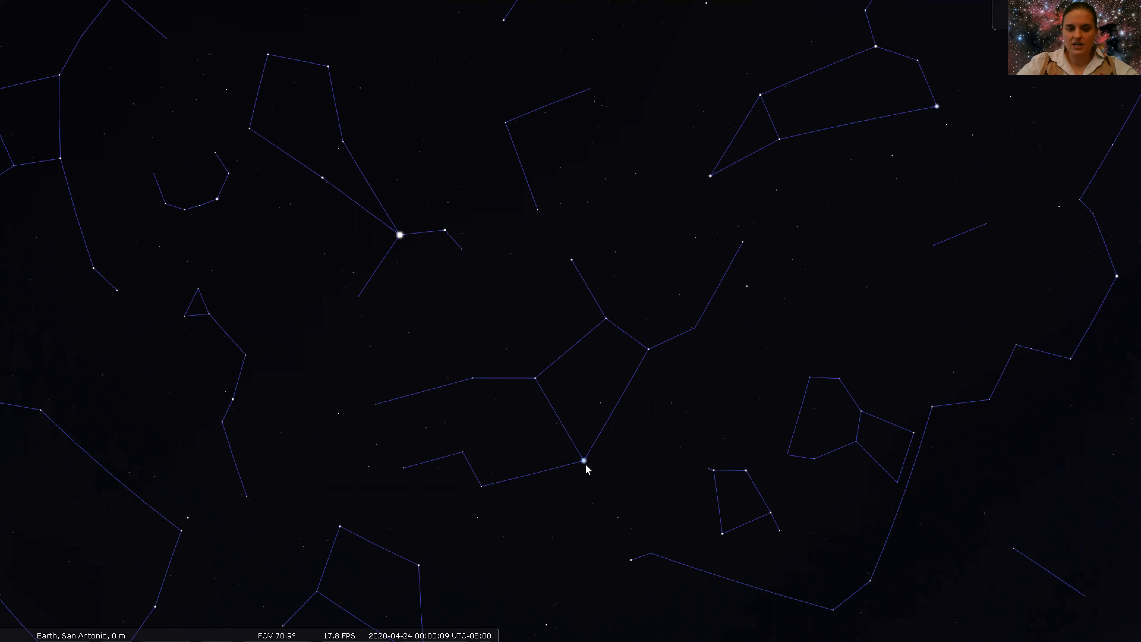
Step: Select Spica, the bright bluish star at Virgo's lower end
{"action": "left_click", "coordinate": [586, 461]}
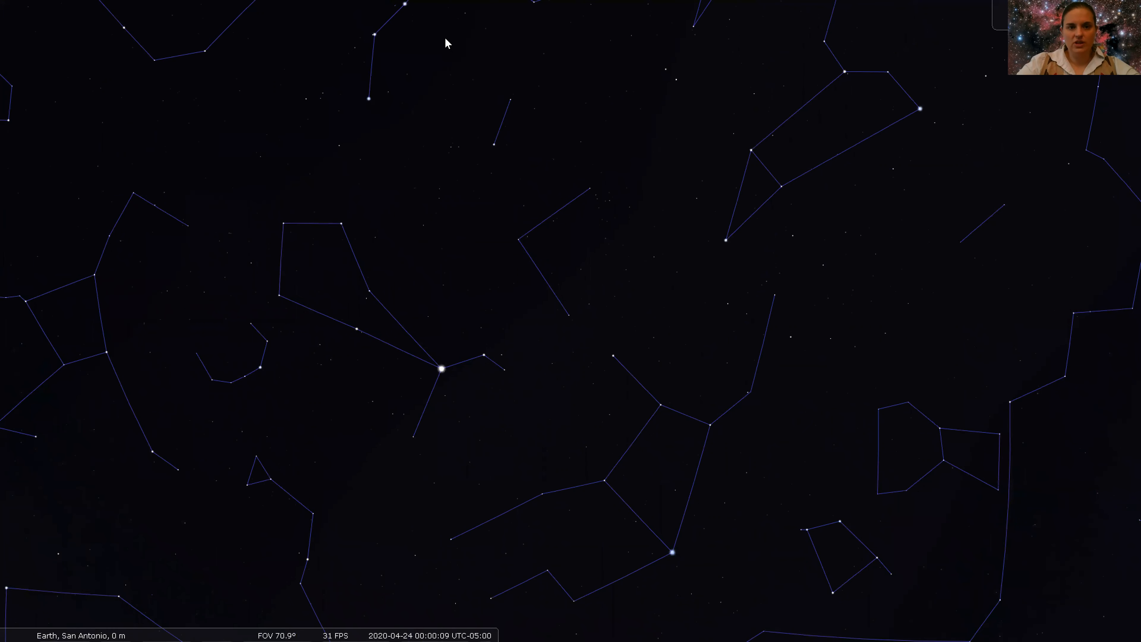
{"action": "mouse_move", "coordinate": [444, 376]}
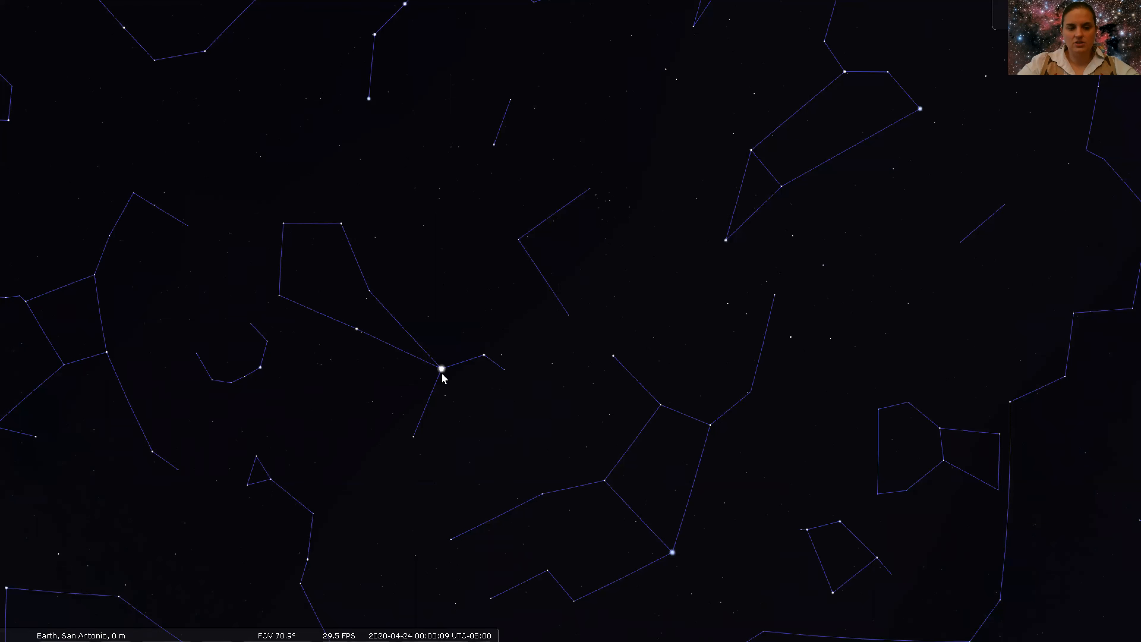
{"action": "mouse_move", "coordinate": [473, 413]}
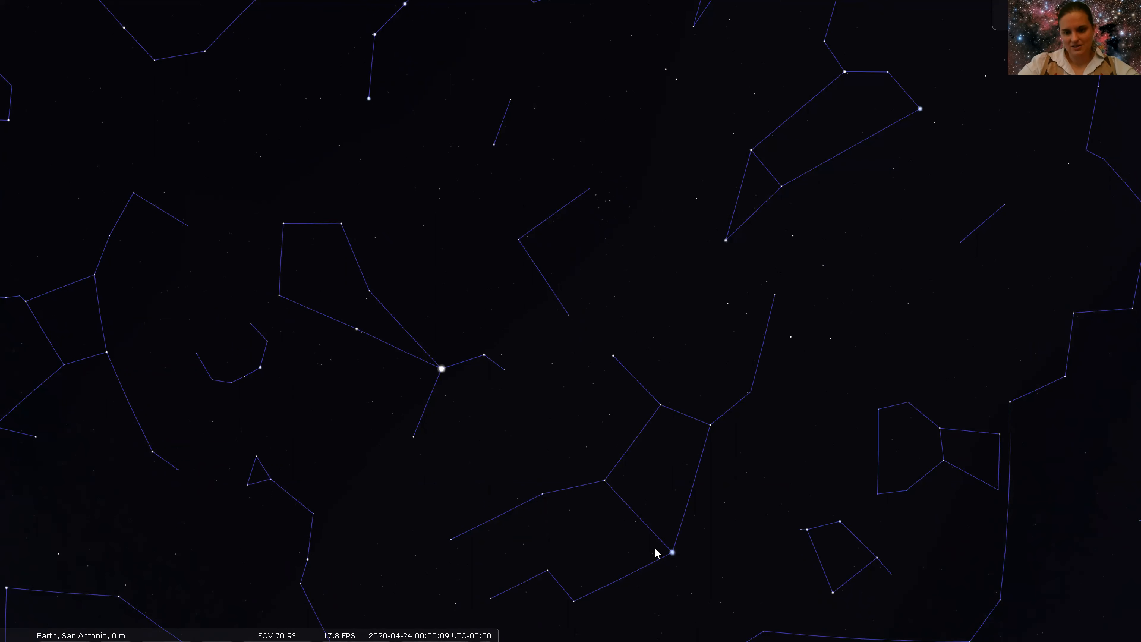
{"action": "mouse_move", "coordinate": [683, 582]}
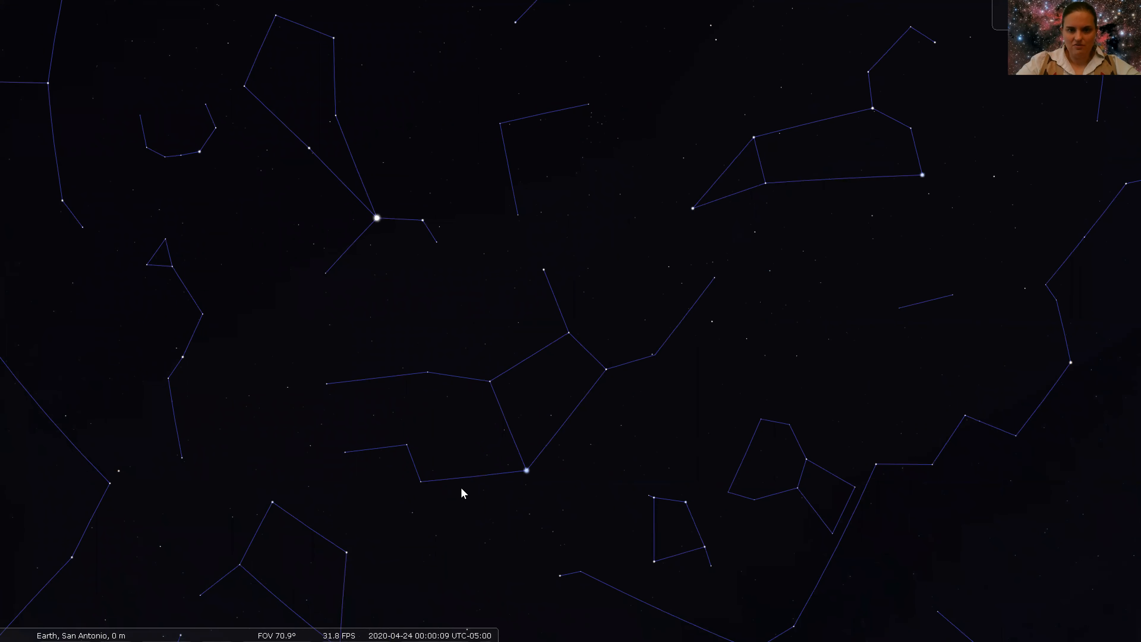
{"action": "mouse_move", "coordinate": [268, 556]}
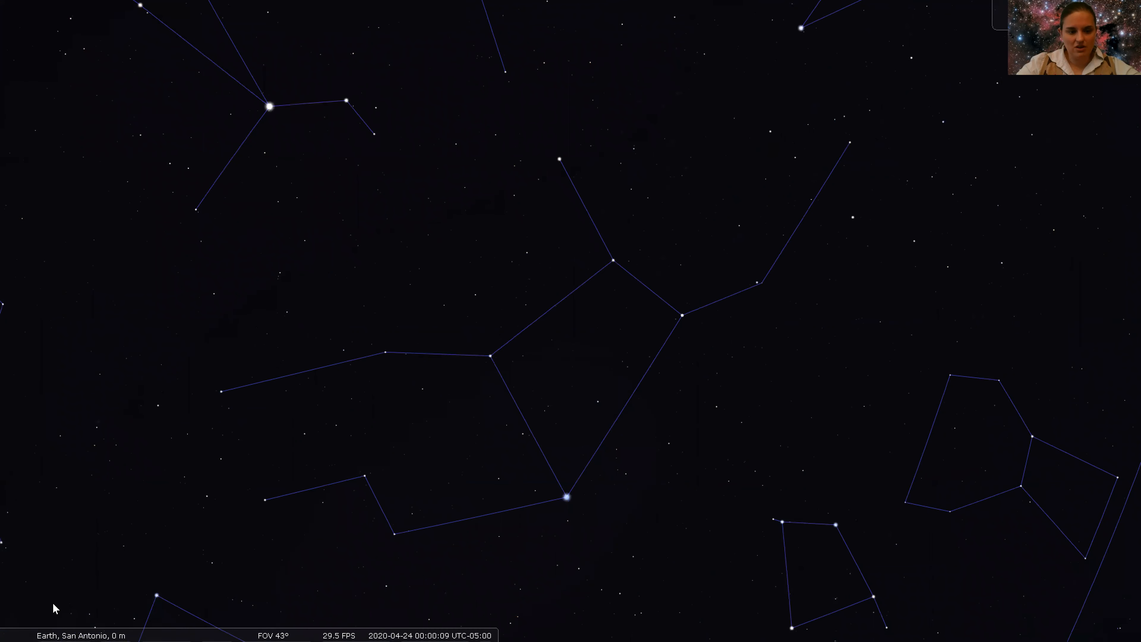
Step: Toggle constellation artwork to show Virgo as the maiden holding wheat
{"action": "left_click", "coordinate": [84, 629]}
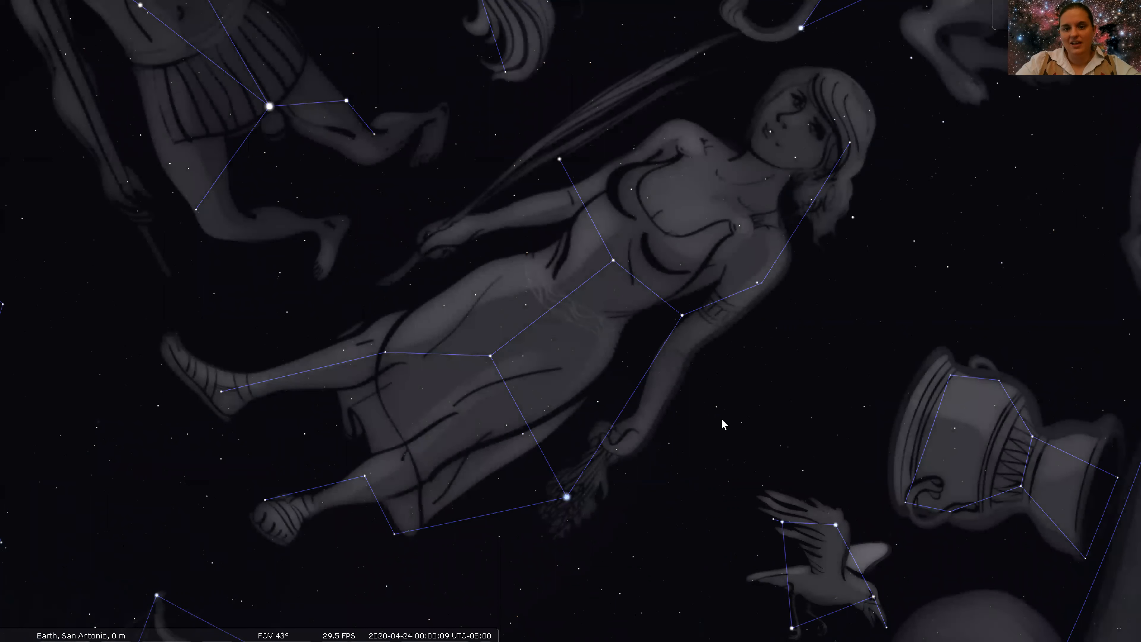
{"action": "mouse_move", "coordinate": [462, 279]}
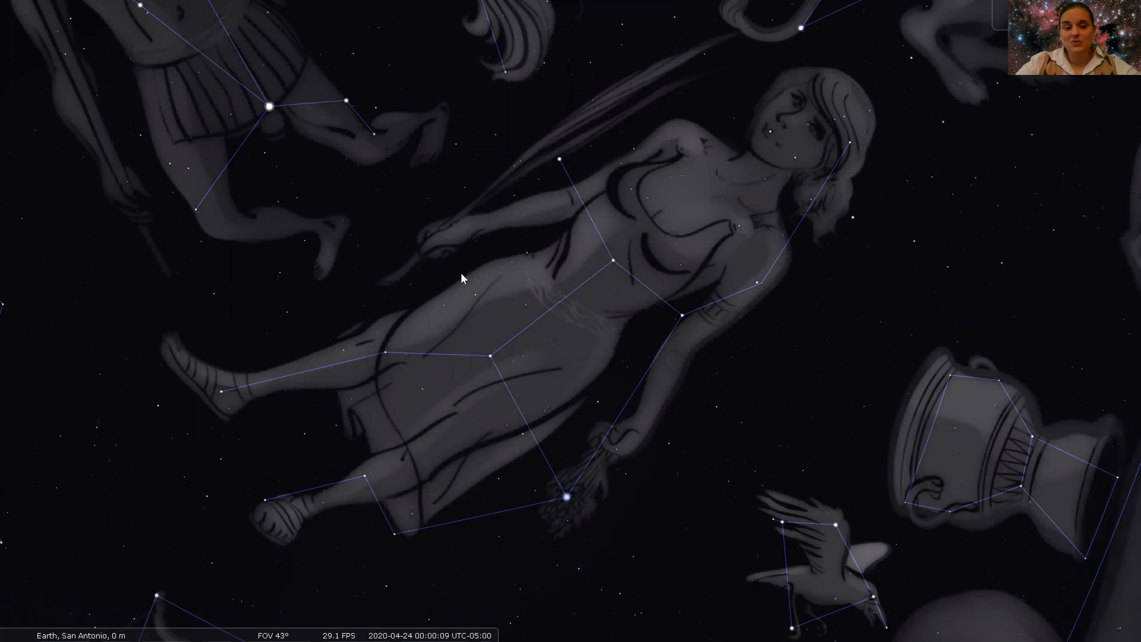
{"action": "mouse_move", "coordinate": [658, 72]}
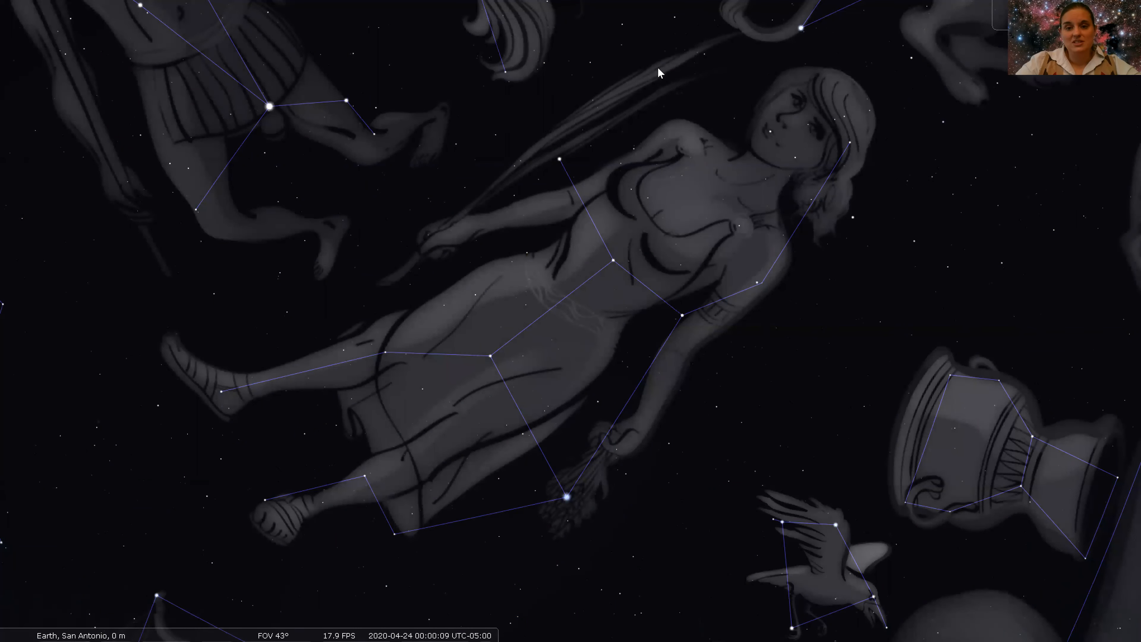
{"action": "mouse_move", "coordinate": [589, 106]}
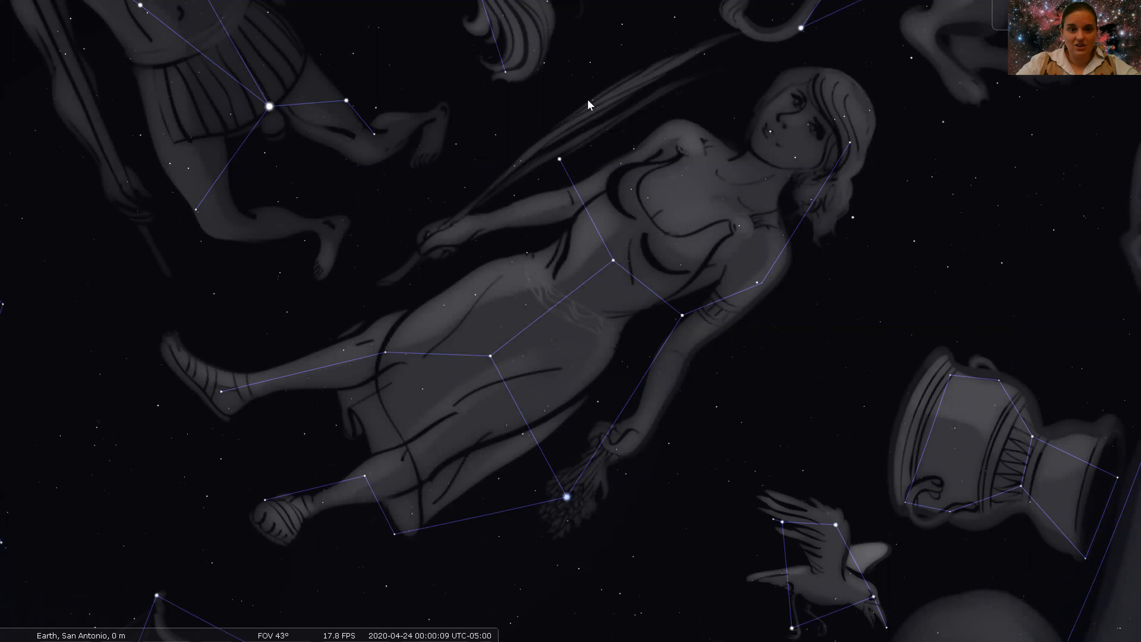
{"action": "mouse_move", "coordinate": [623, 444]}
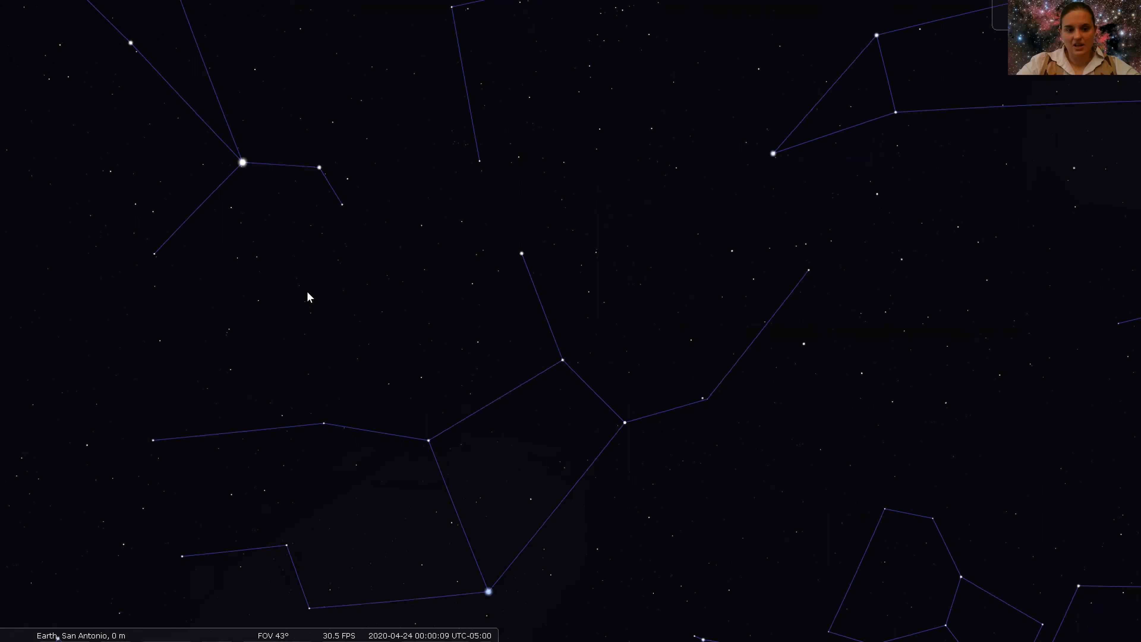
Step: Zoom out from 43° to about 60° to show the constellations around Virgo
{"action": "scroll", "scroll_direction": "down", "scroll_amount": 3}
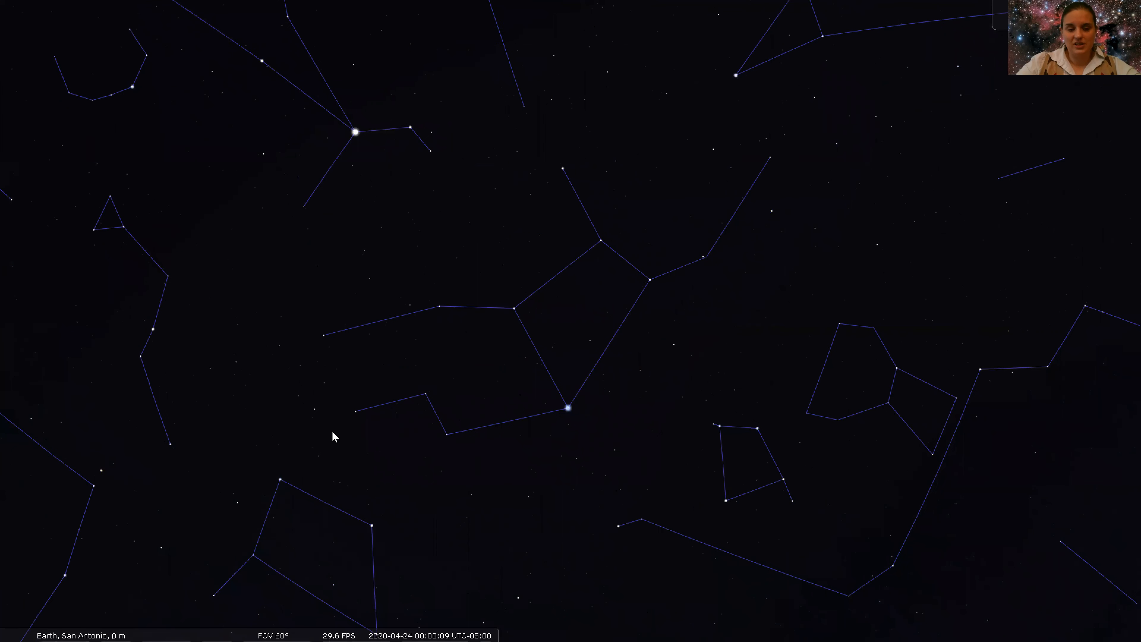
{"action": "mouse_move", "coordinate": [19, 432]}
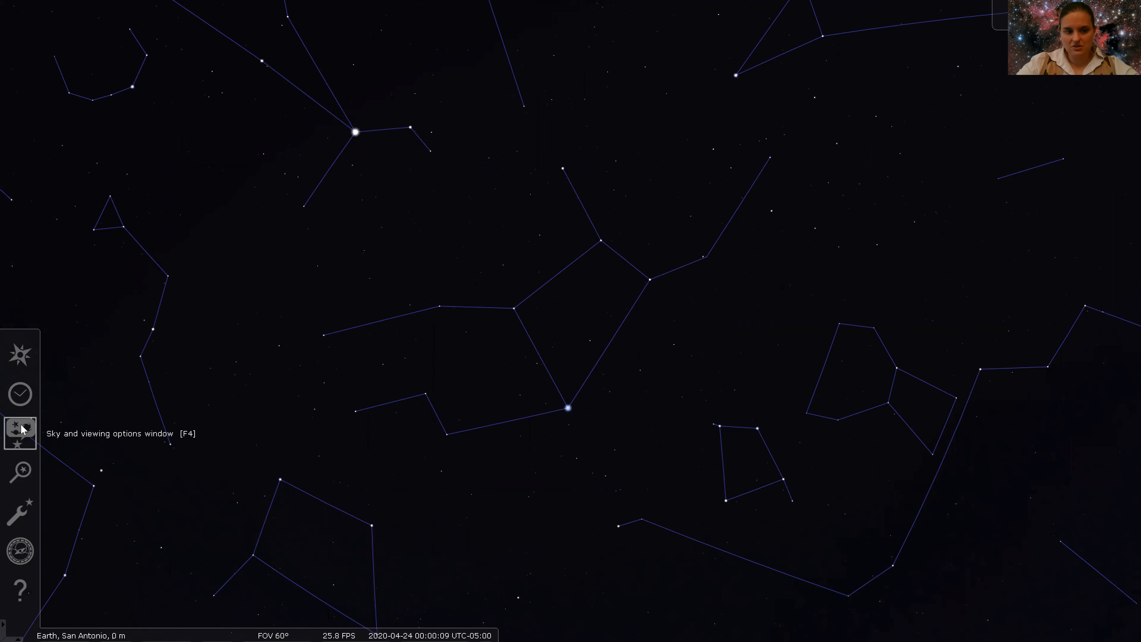
Step: Show the View window's Starlore section with the Western sky culture selected
{"action": "left_click", "coordinate": [19, 432]}
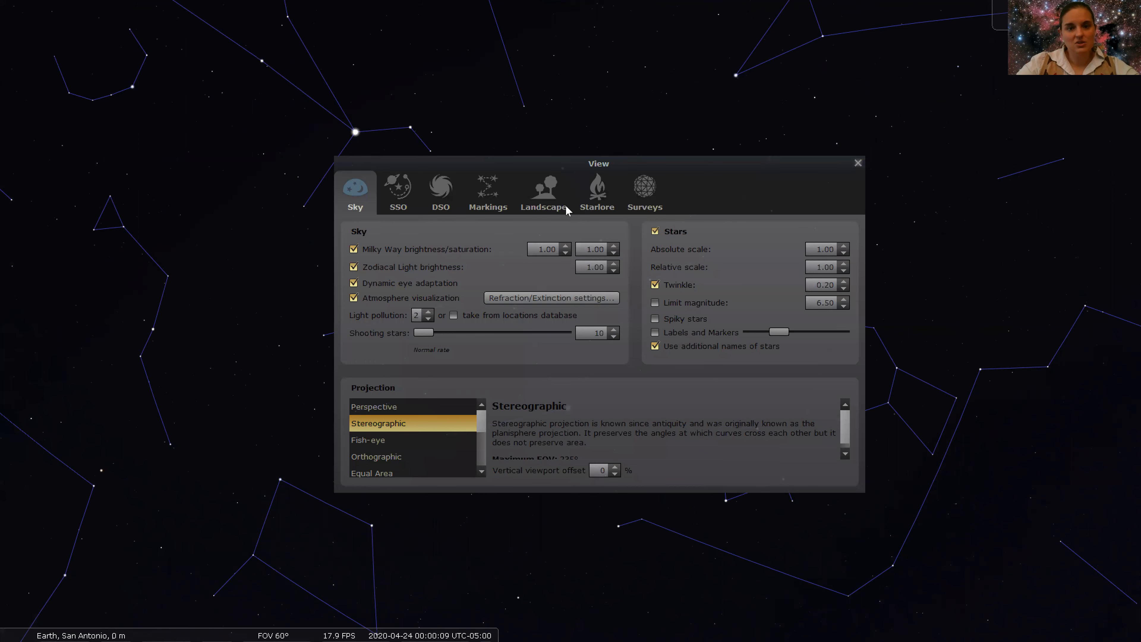
{"action": "left_click", "coordinate": [596, 189]}
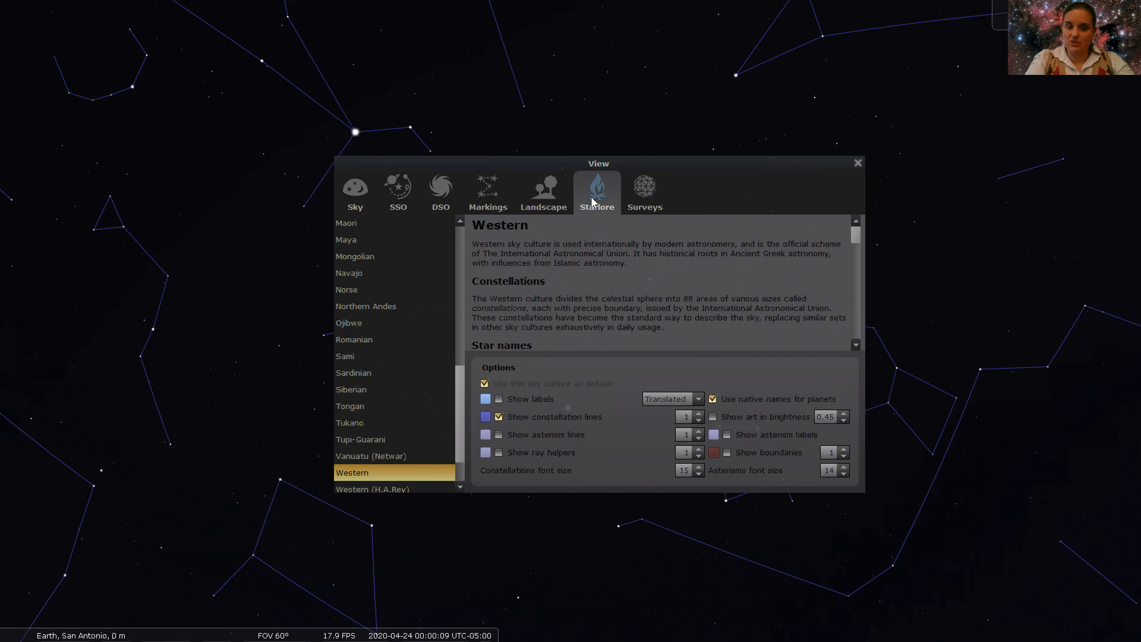
{"action": "mouse_move", "coordinate": [600, 183]}
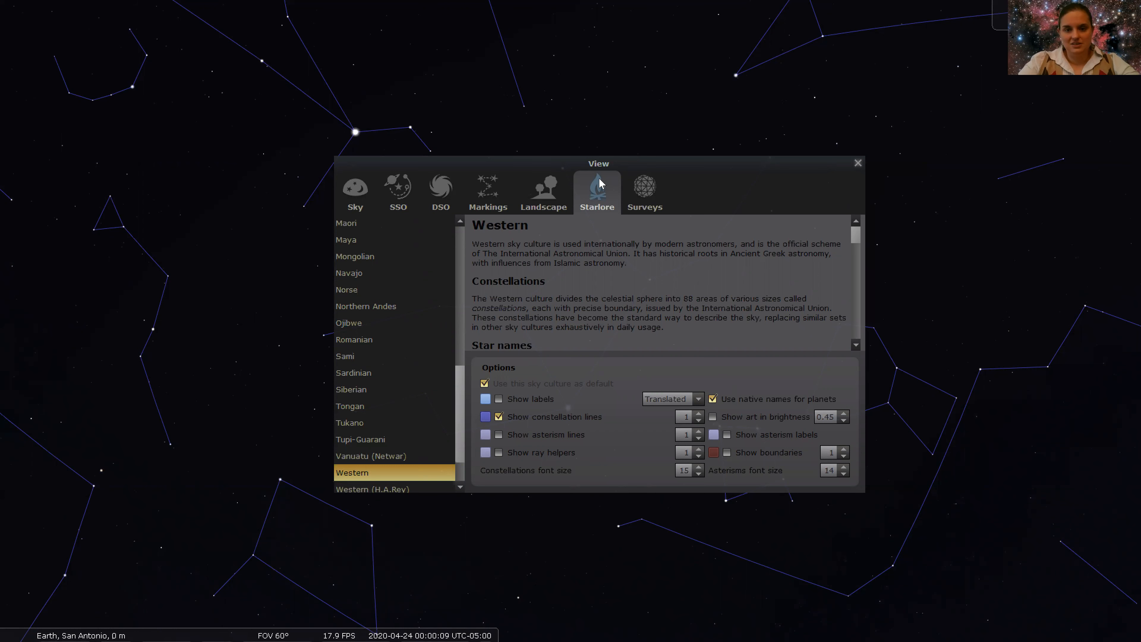
{"action": "mouse_move", "coordinate": [912, 119]}
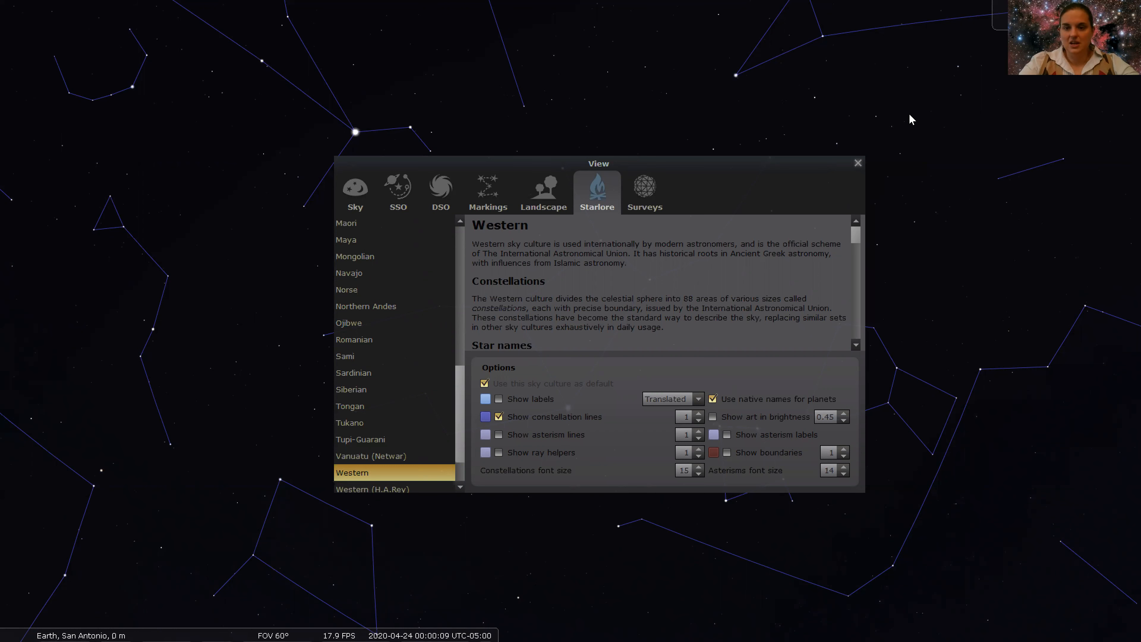
{"action": "mouse_move", "coordinate": [856, 163]}
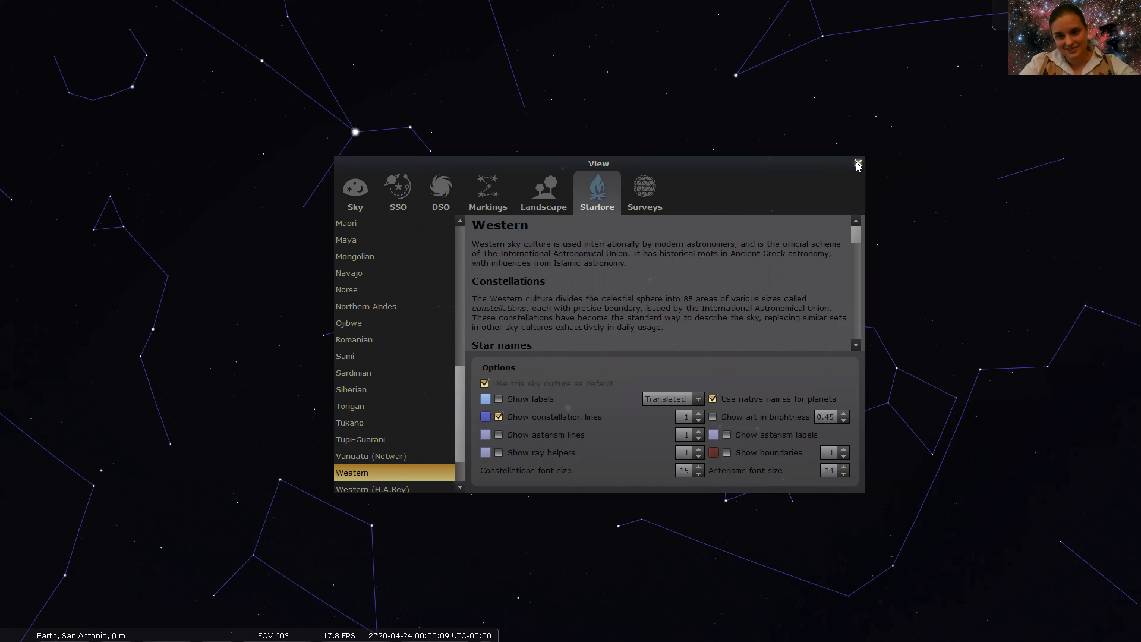
Step: Dismiss the View window and shift the sky toward Coma Berenices near Arcturus
{"action": "left_click", "coordinate": [857, 164]}
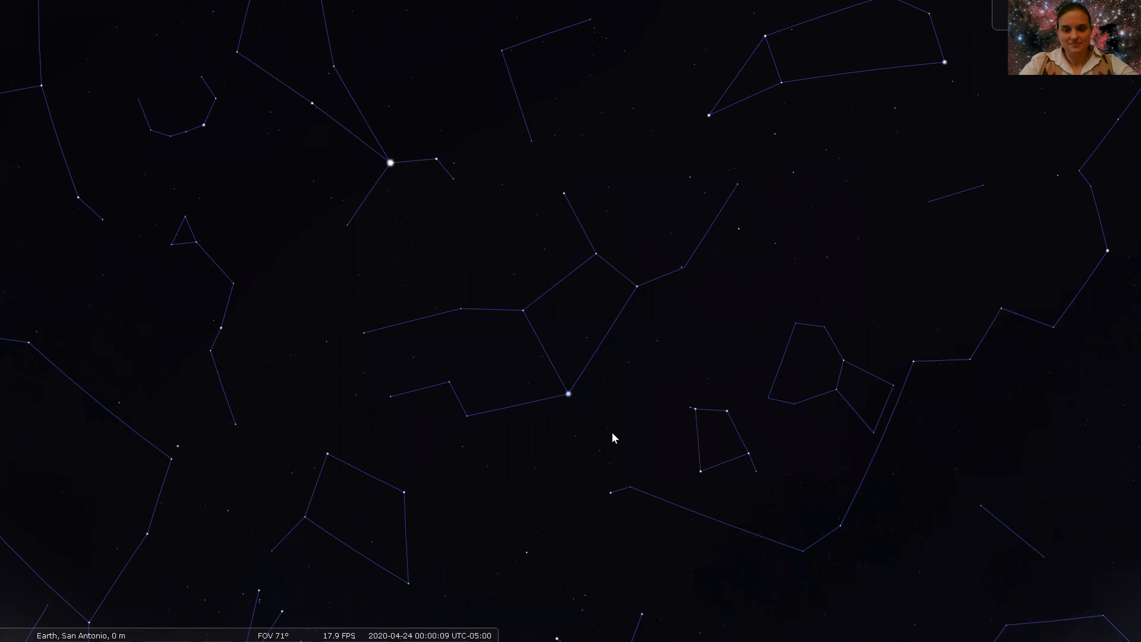
{"action": "scroll", "scroll_direction": "down", "scroll_amount": 3}
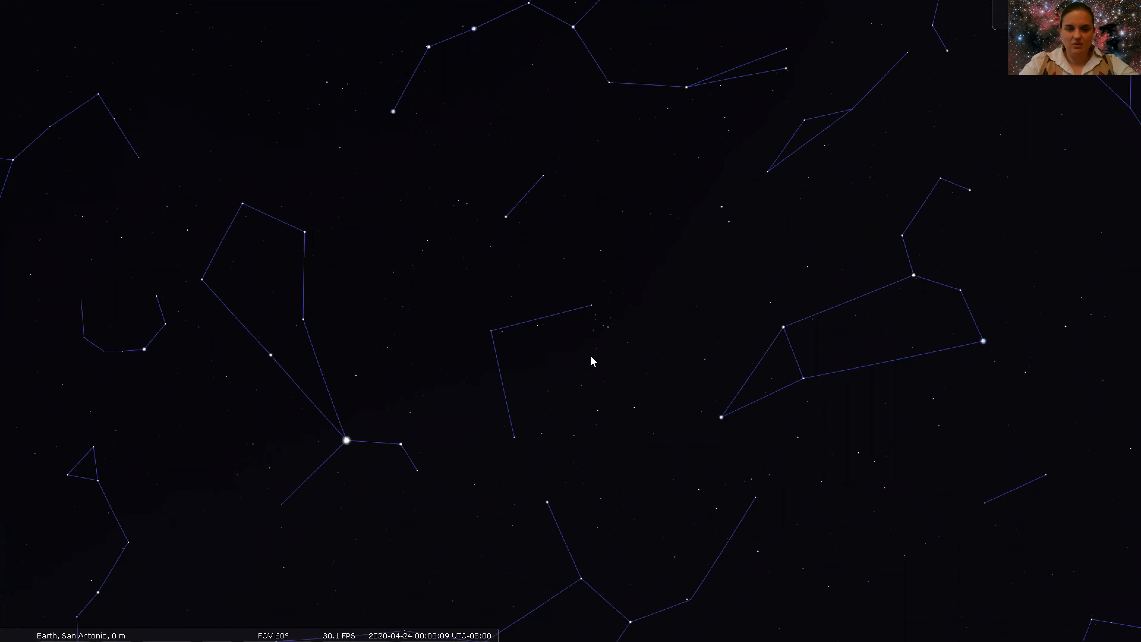
{"action": "mouse_move", "coordinate": [575, 351]}
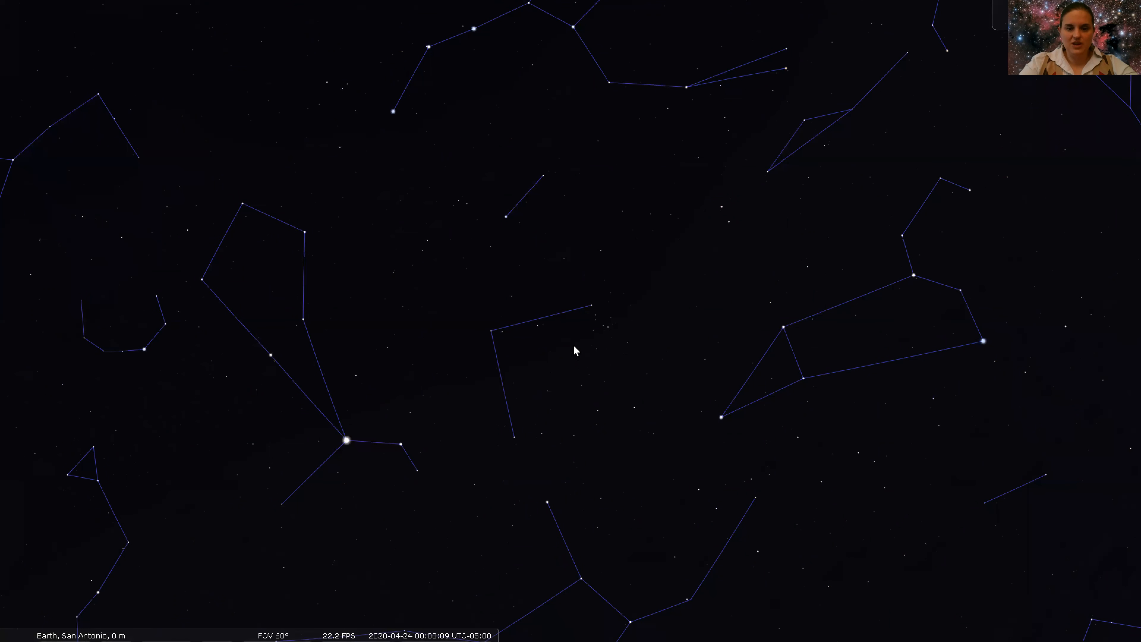
{"action": "mouse_move", "coordinate": [624, 344]}
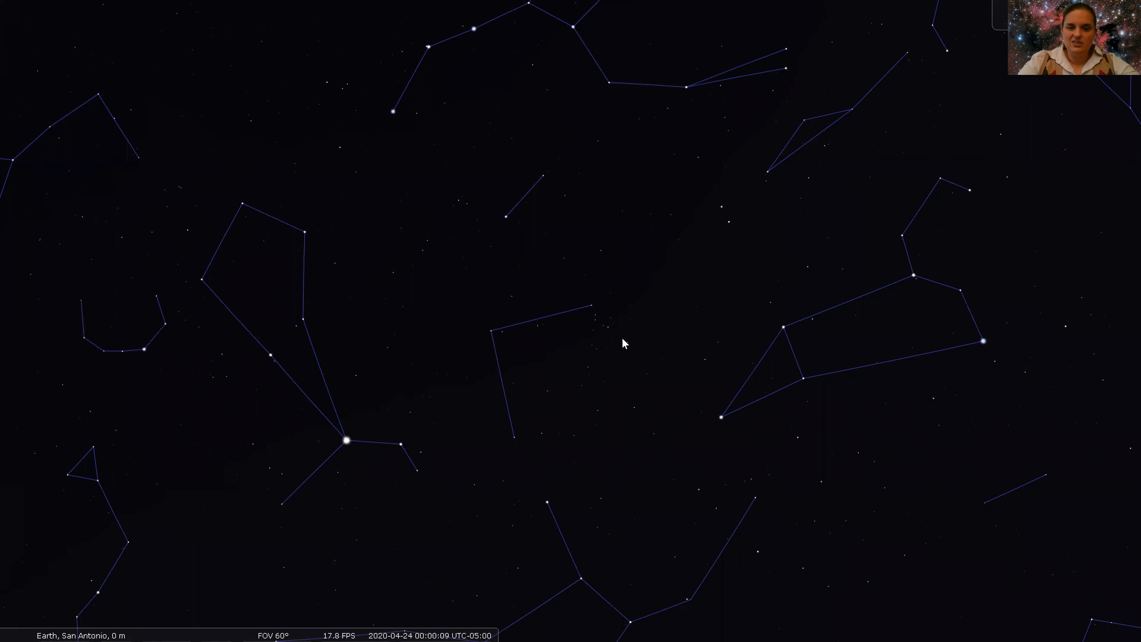
{"action": "mouse_move", "coordinate": [538, 449]}
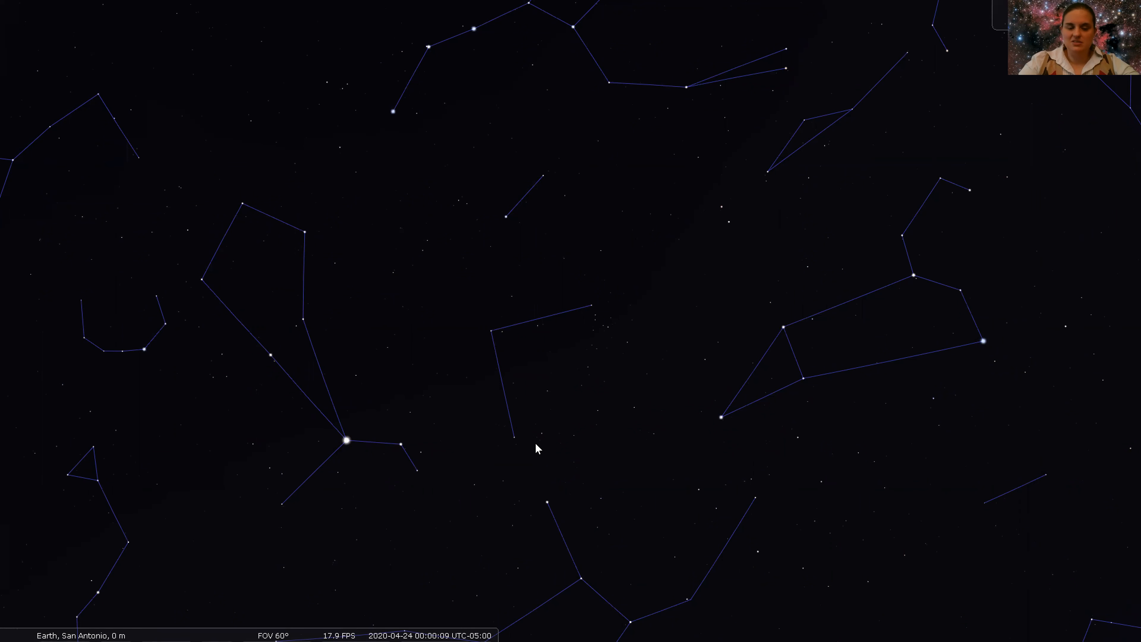
{"action": "mouse_move", "coordinate": [542, 458]}
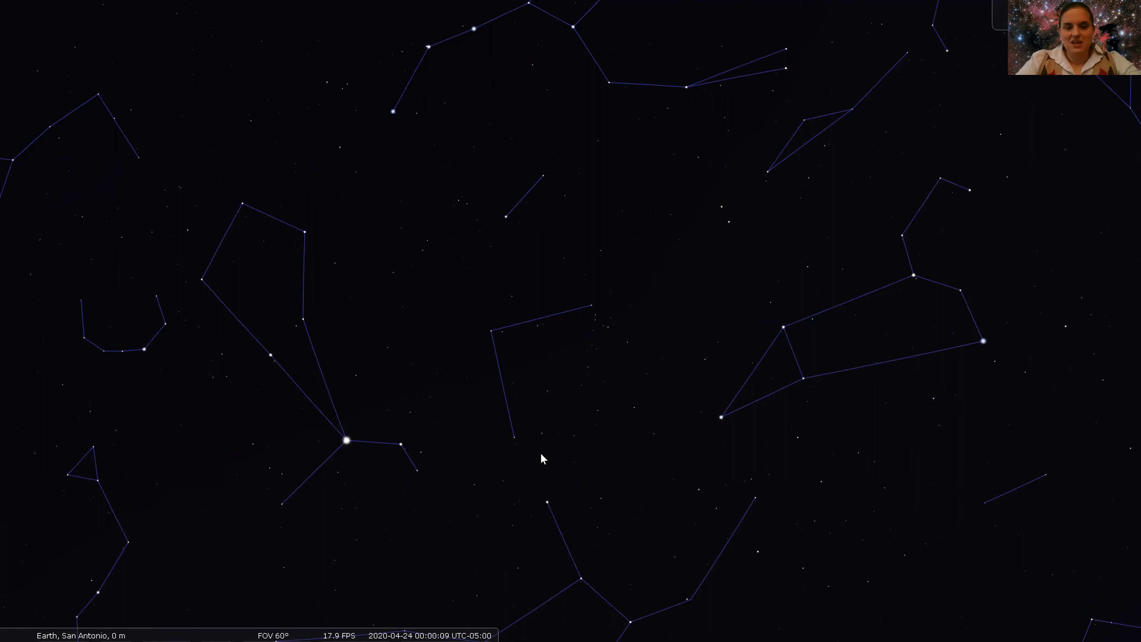
{"action": "mouse_move", "coordinate": [612, 306]}
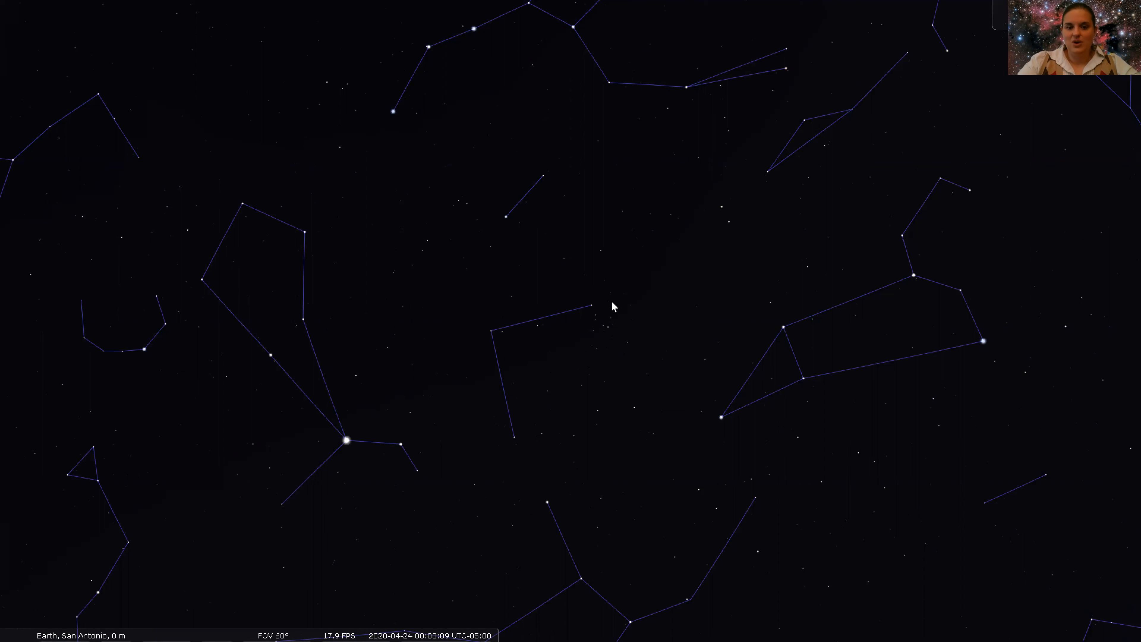
{"action": "mouse_move", "coordinate": [575, 339]}
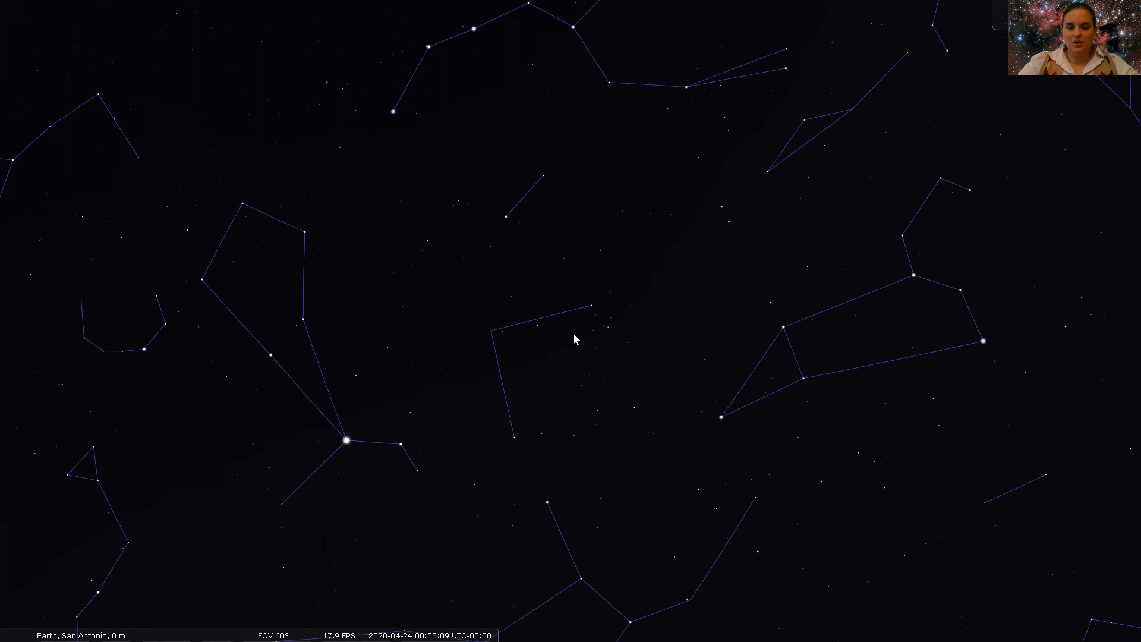
{"action": "mouse_move", "coordinate": [561, 395]}
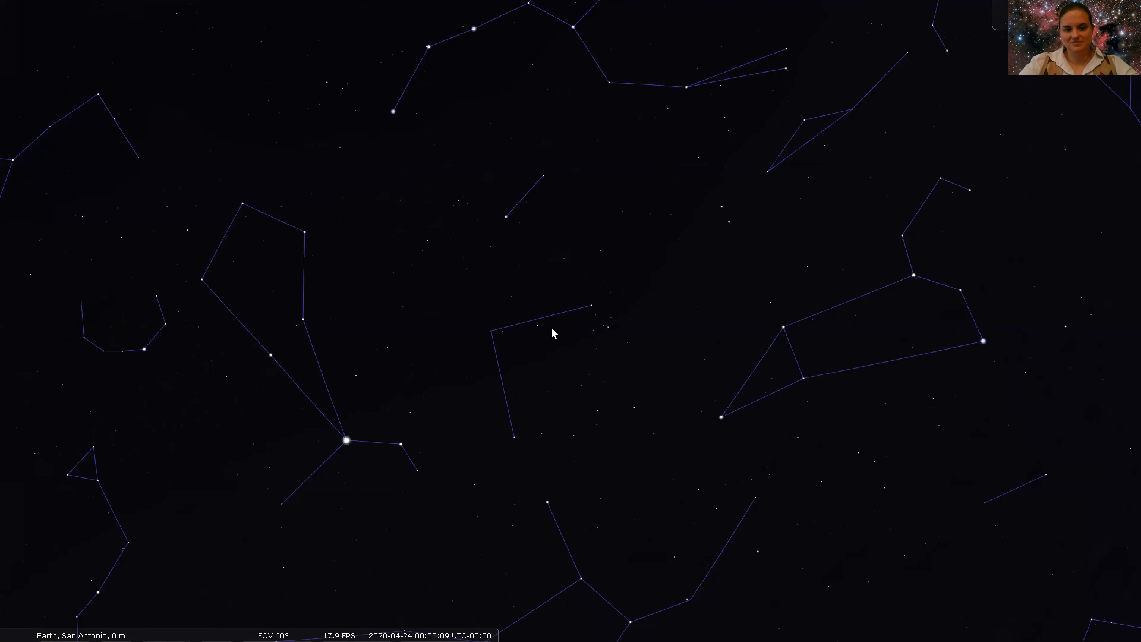
Step: Widen the field to about 99° and lower the view onto the southeast-to-southwest horizon
{"action": "scroll", "scroll_direction": "down", "scroll_amount": 3}
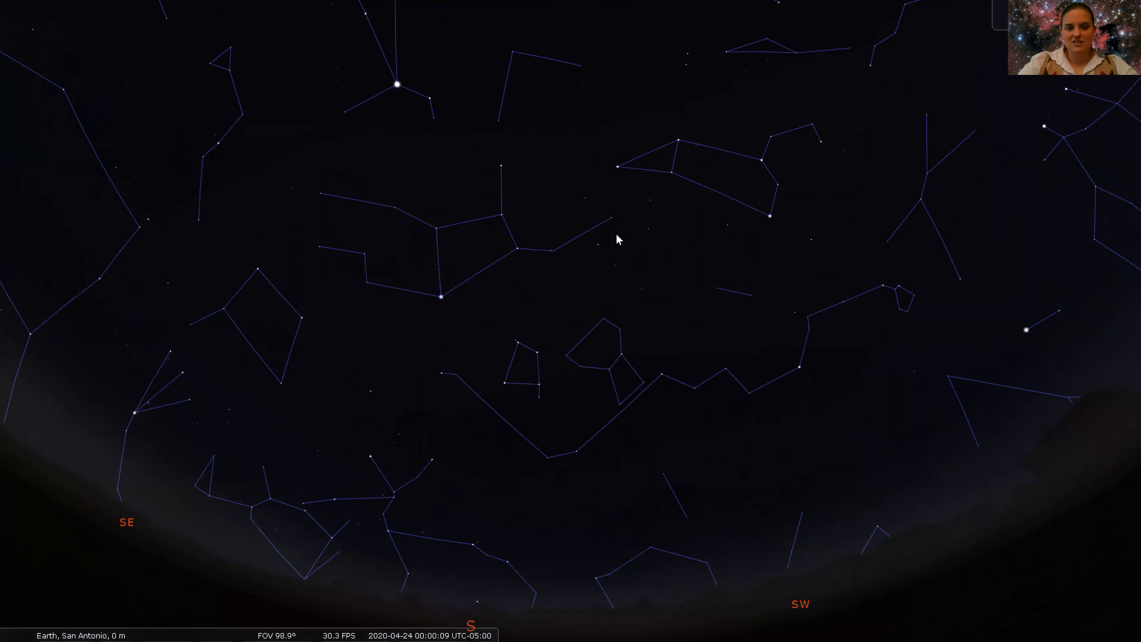
{"action": "left_click_drag", "start_coordinate": [616, 240], "coordinate": [597, 424]}
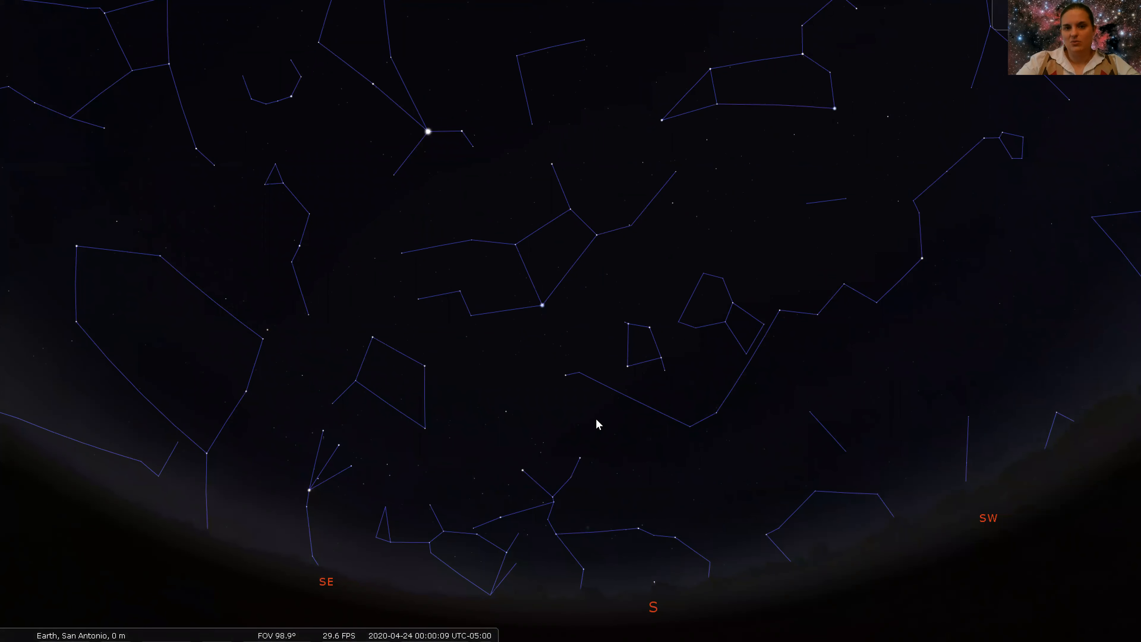
{"action": "mouse_move", "coordinate": [444, 375]}
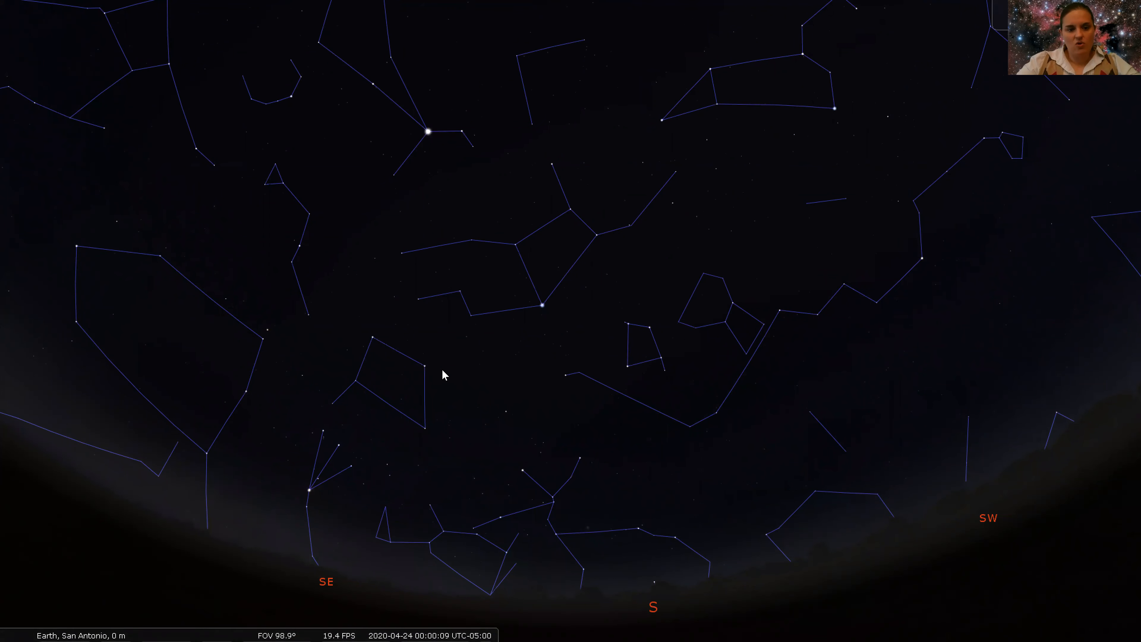
{"action": "mouse_move", "coordinate": [243, 466]}
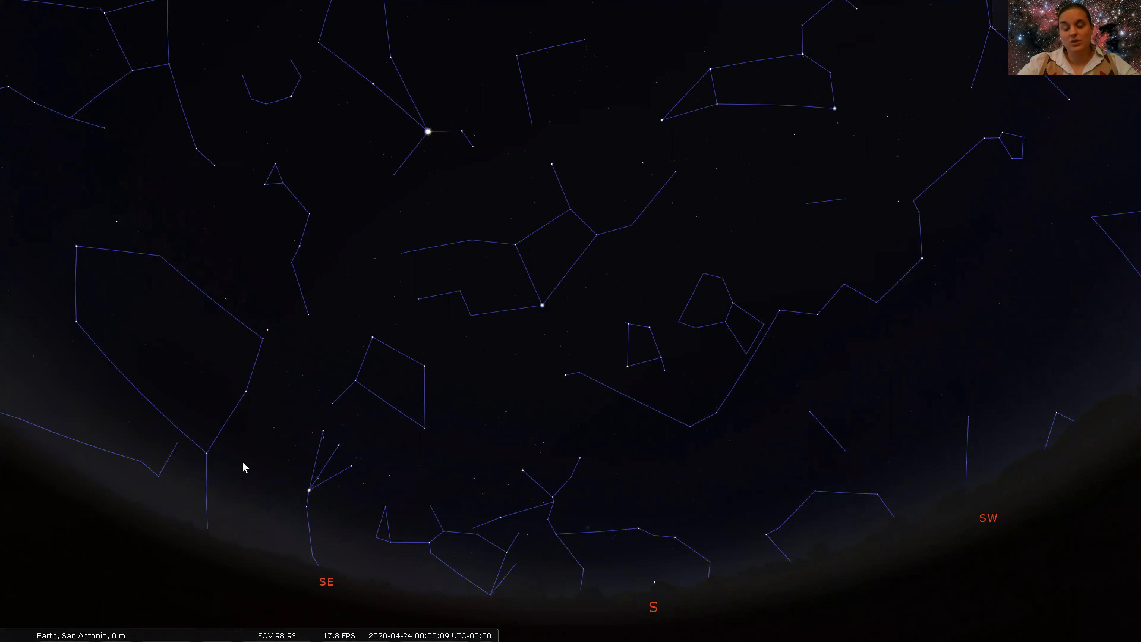